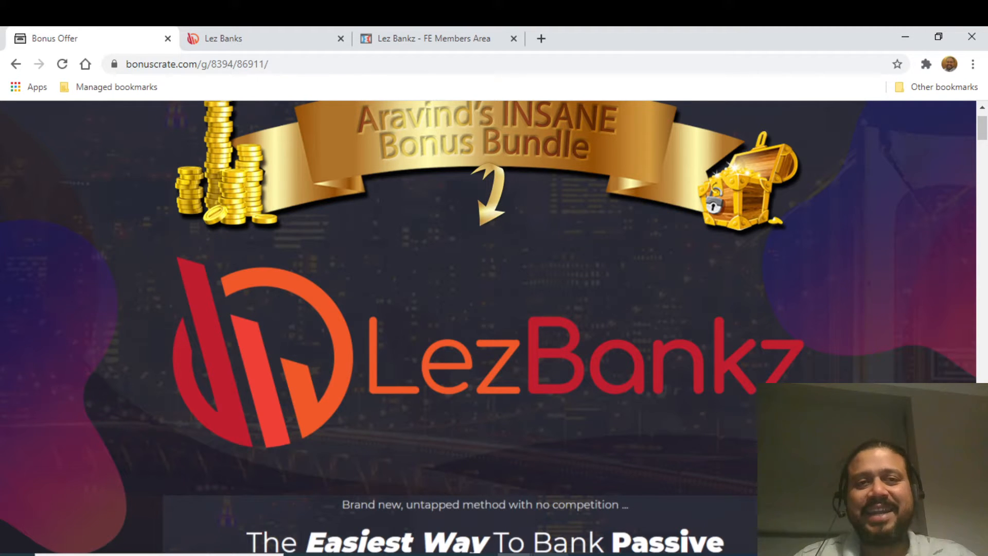
Scroll down past the key benefits and Bonus #1 to the Bonus #2 Geminii licence rights image
click(433, 38)
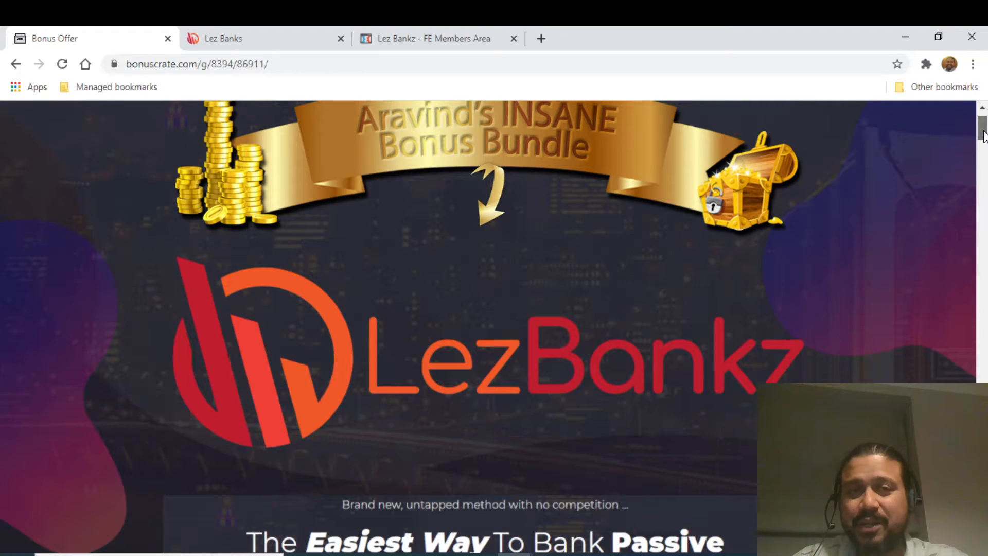
scroll(down, 3)
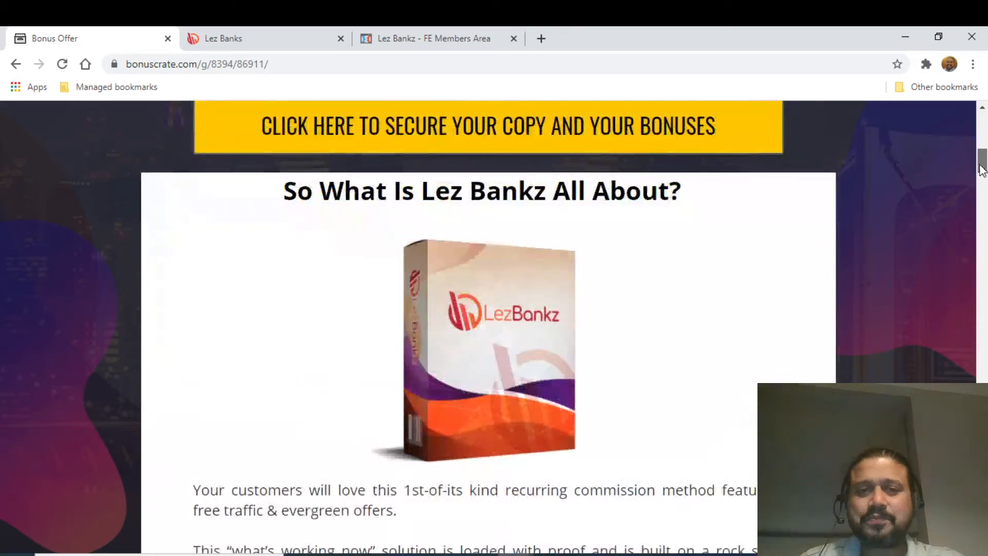
scroll(down, 3)
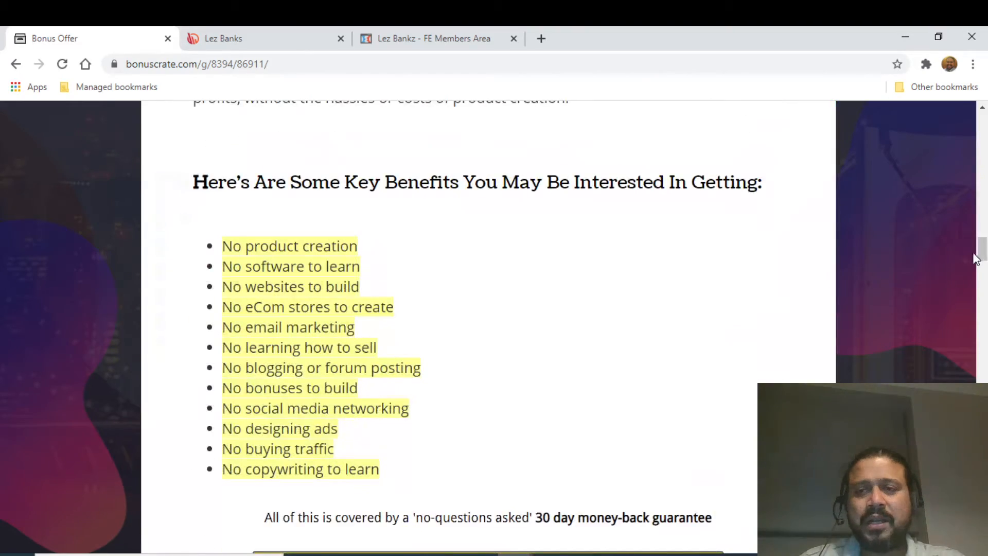
scroll(down, 3)
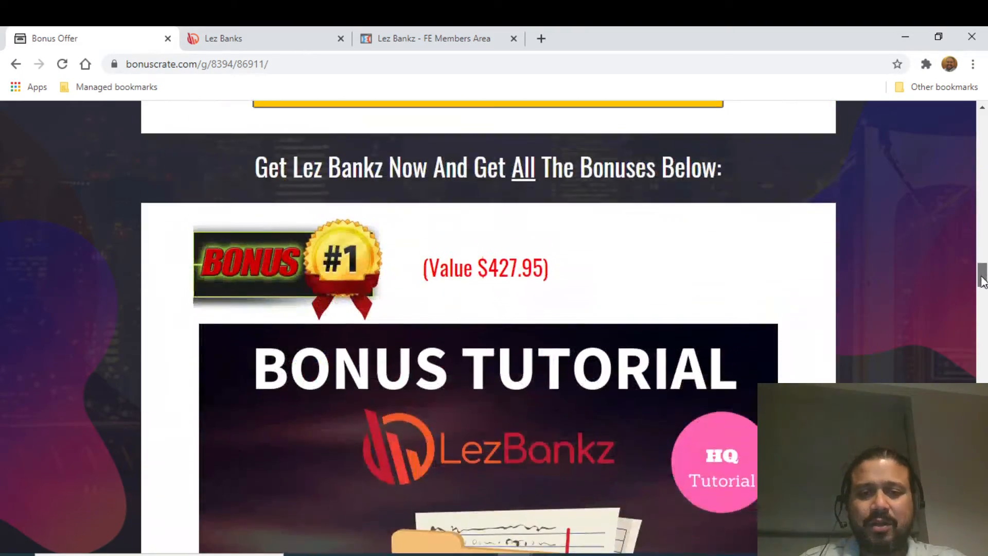
scroll(down, 3)
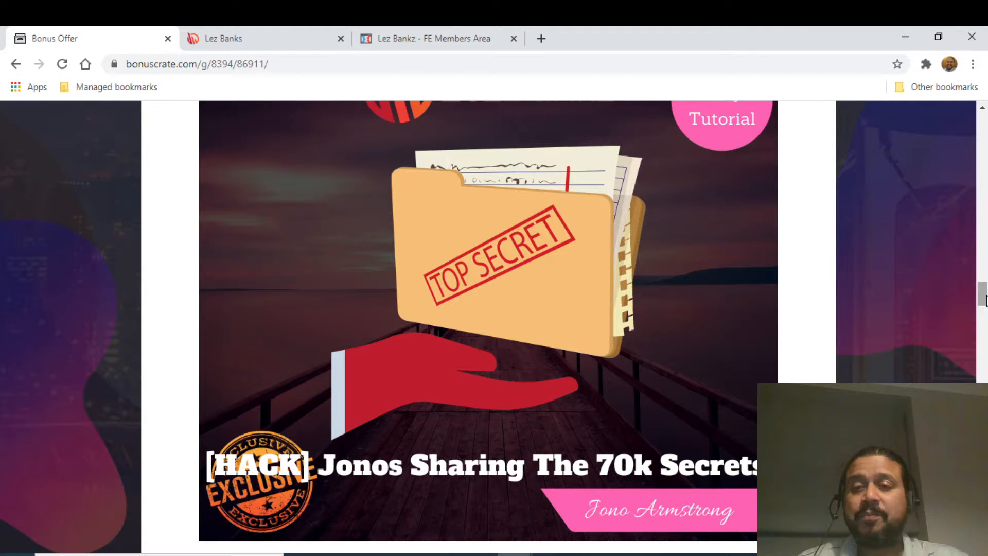
scroll(down, 3)
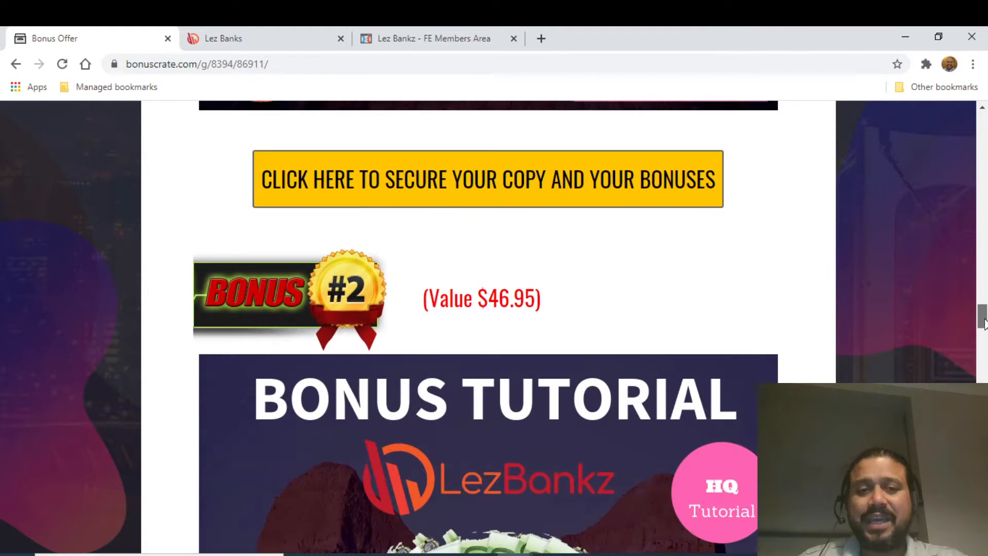
scroll(down, 3)
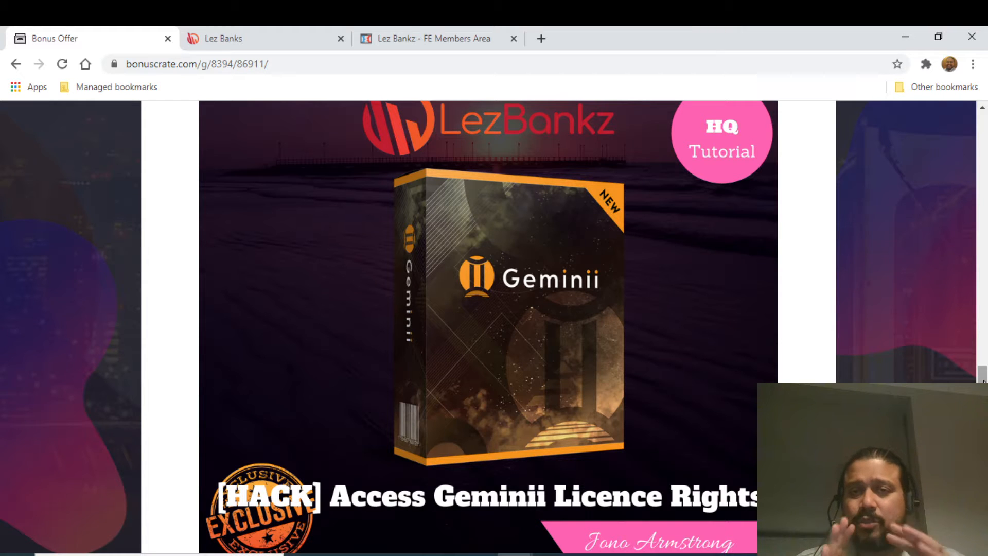
Scroll past the 'From Zero' and Special Bonus entries to the claim section with its expiry countdown
scroll(down, 3)
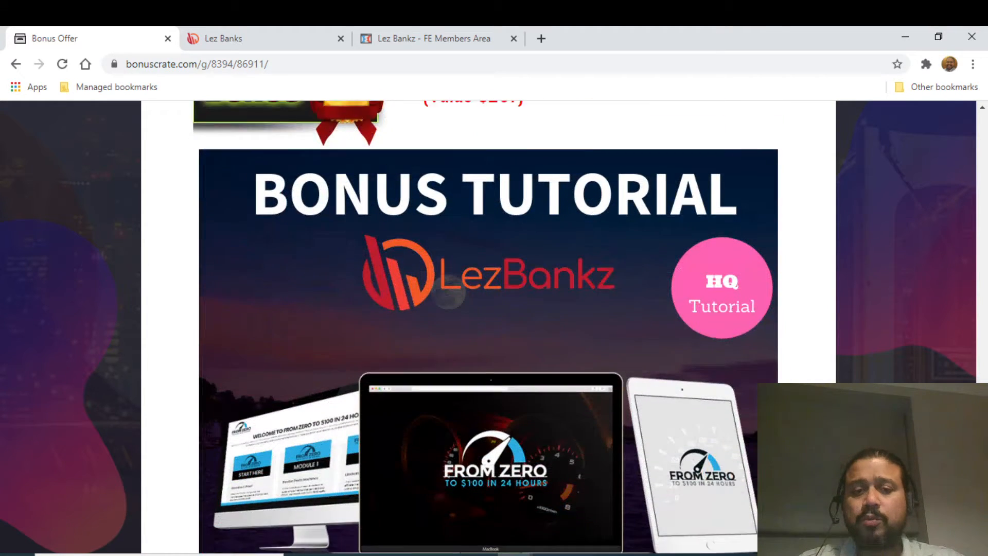
scroll(down, 3)
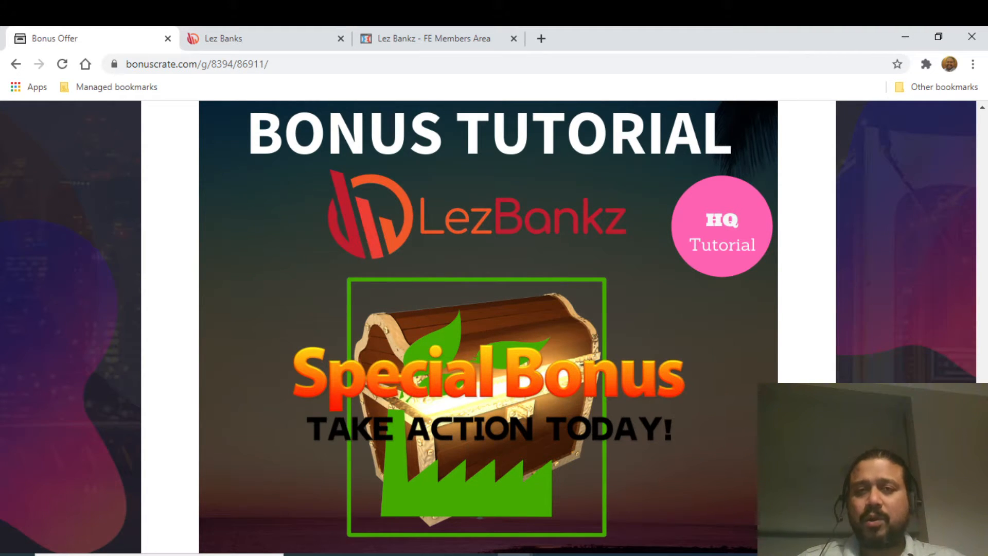
scroll(down, 3)
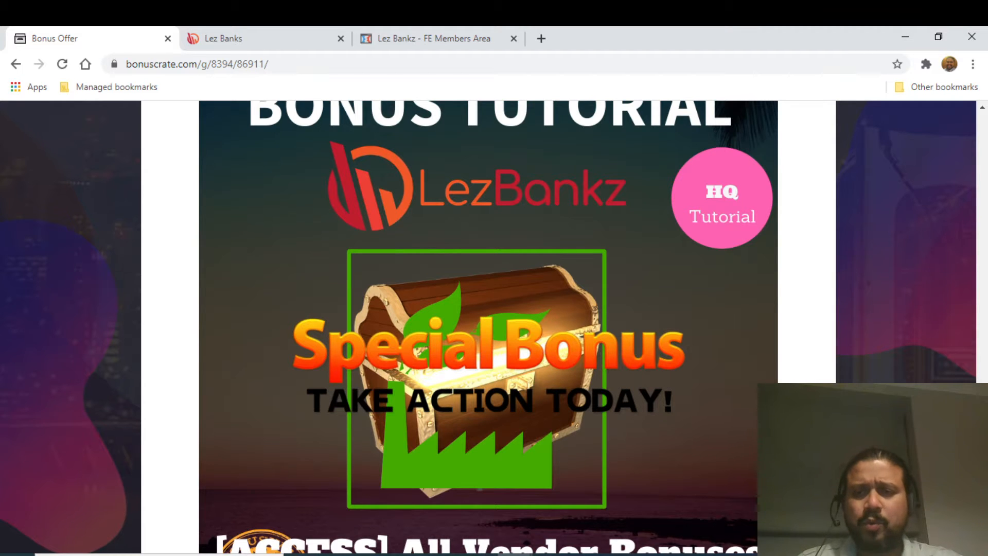
scroll(down, 3)
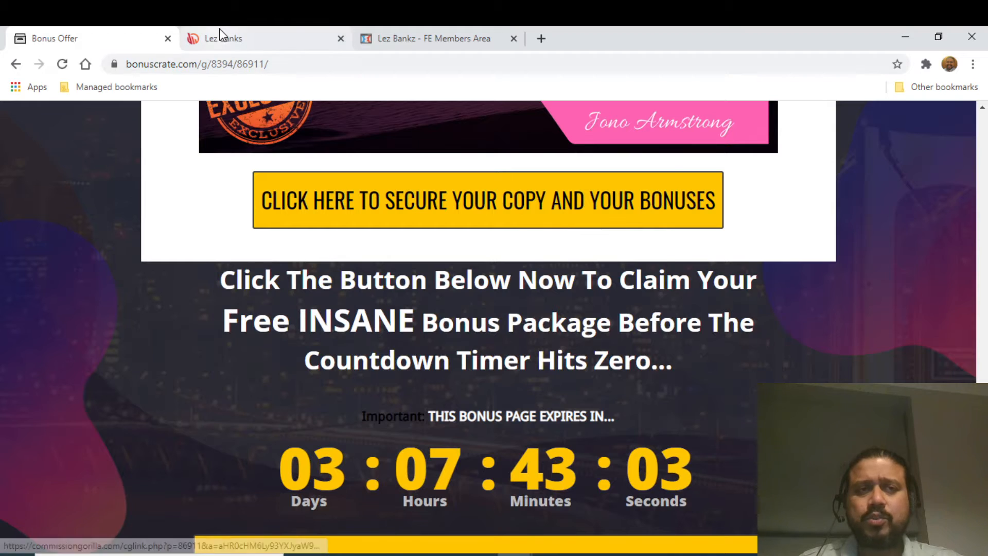
click(223, 38)
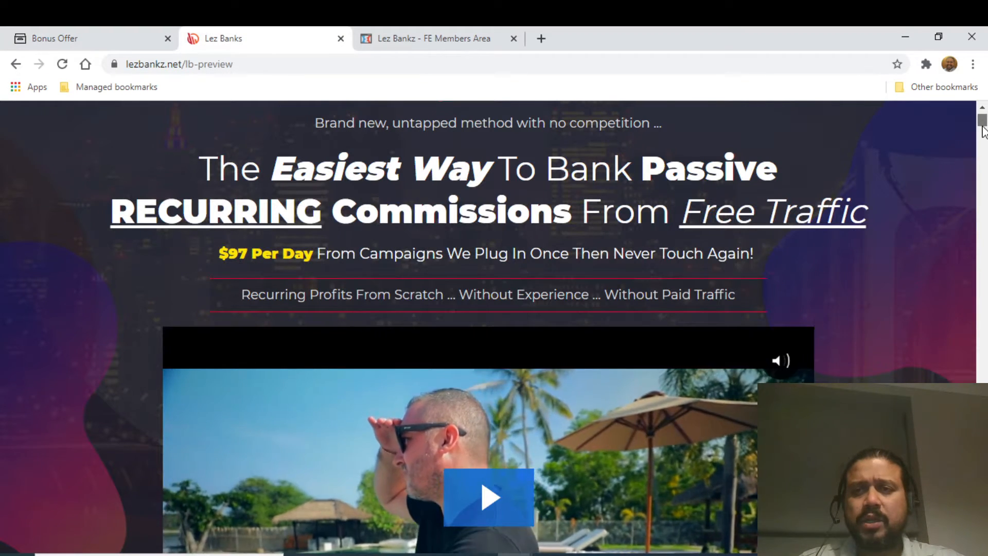
scroll(down, 3)
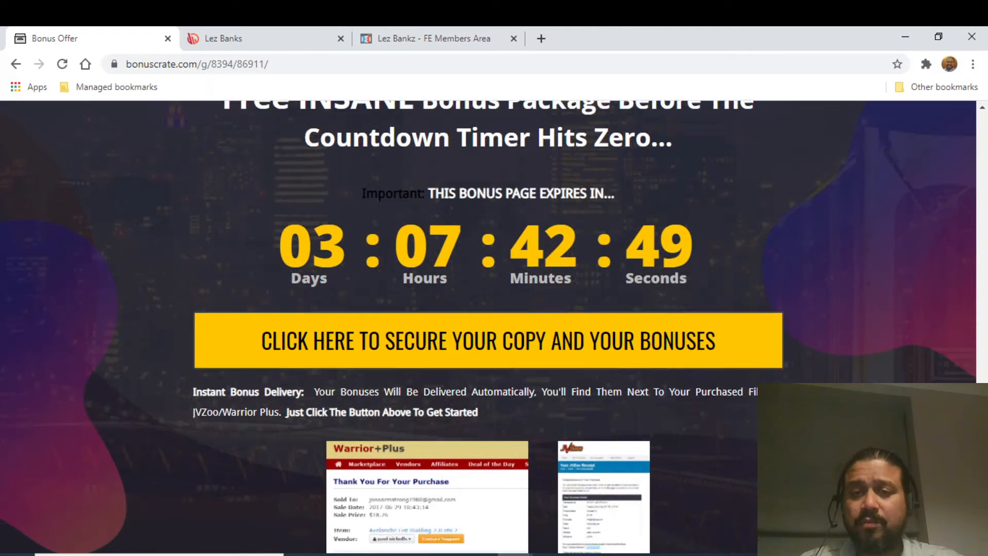
scroll(down, 3)
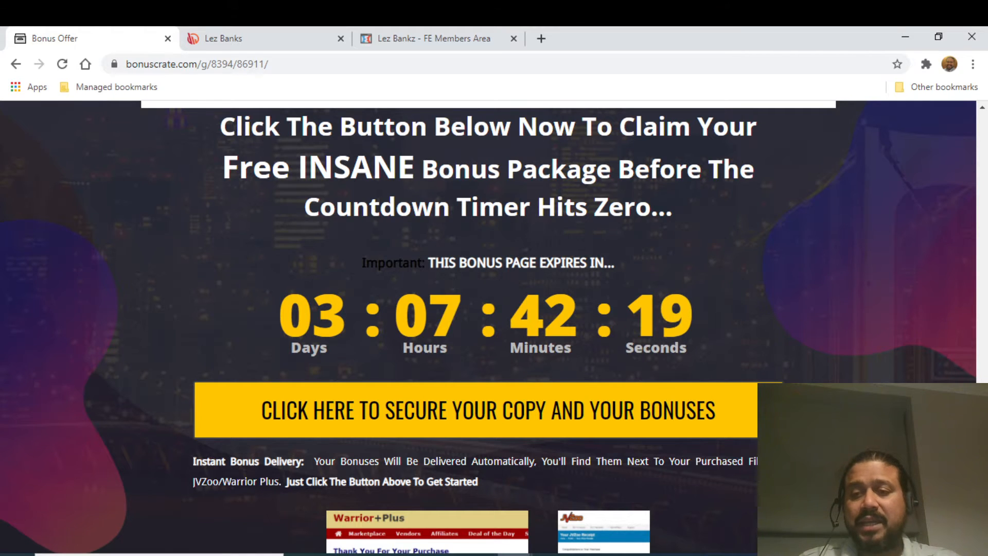
Scroll through bonuses #5 to #1 back to the LezBankz header and expiry timer
scroll(down, 3)
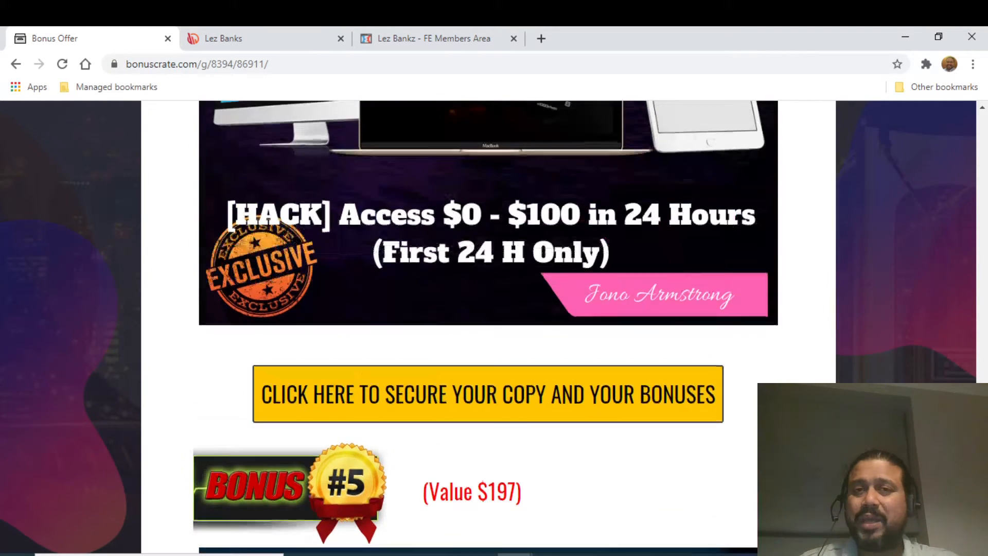
scroll(down, 3)
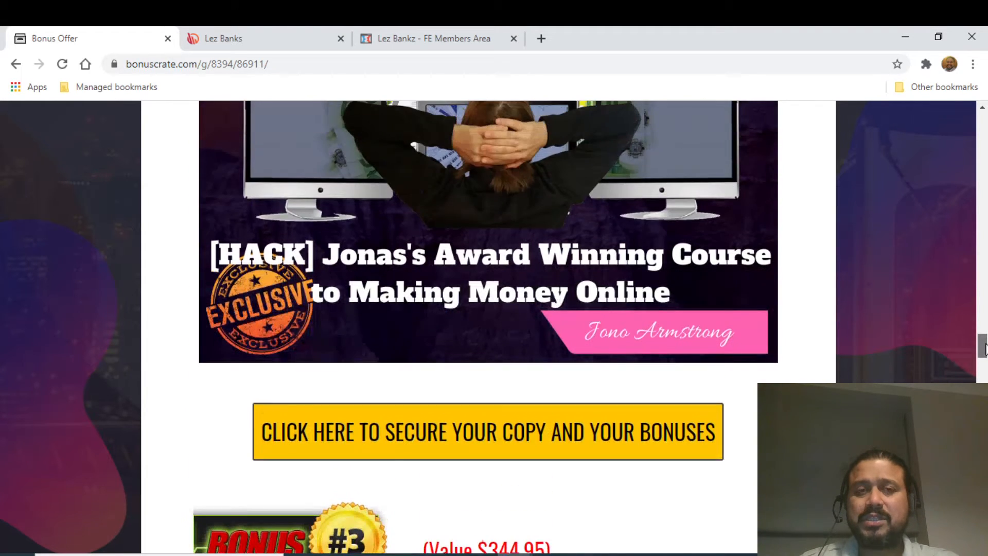
scroll(down, 3)
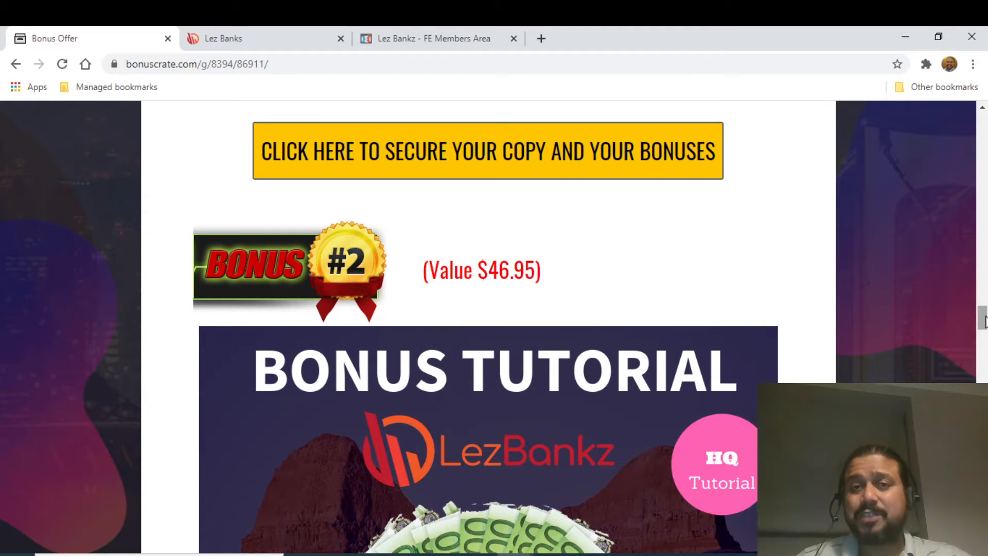
scroll(up, 3)
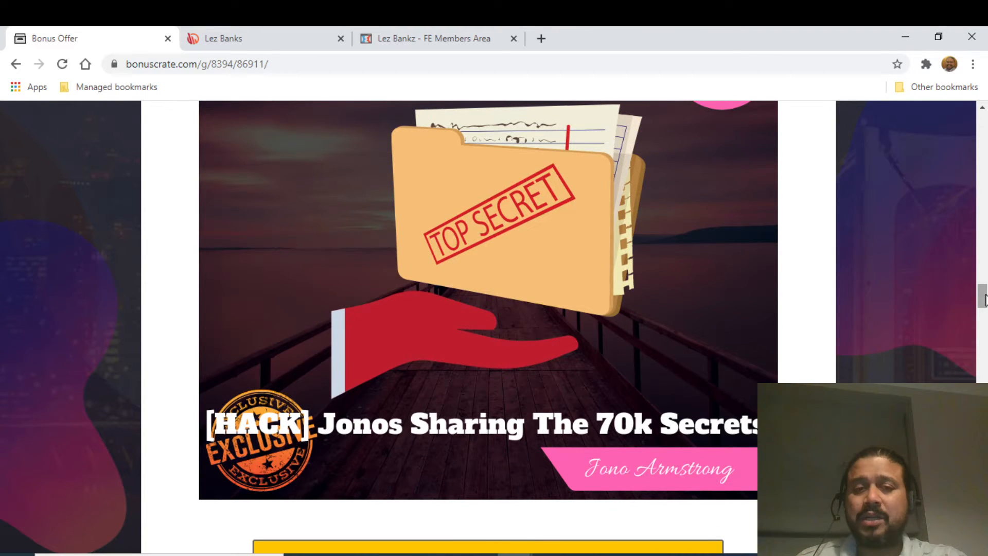
scroll(down, 3)
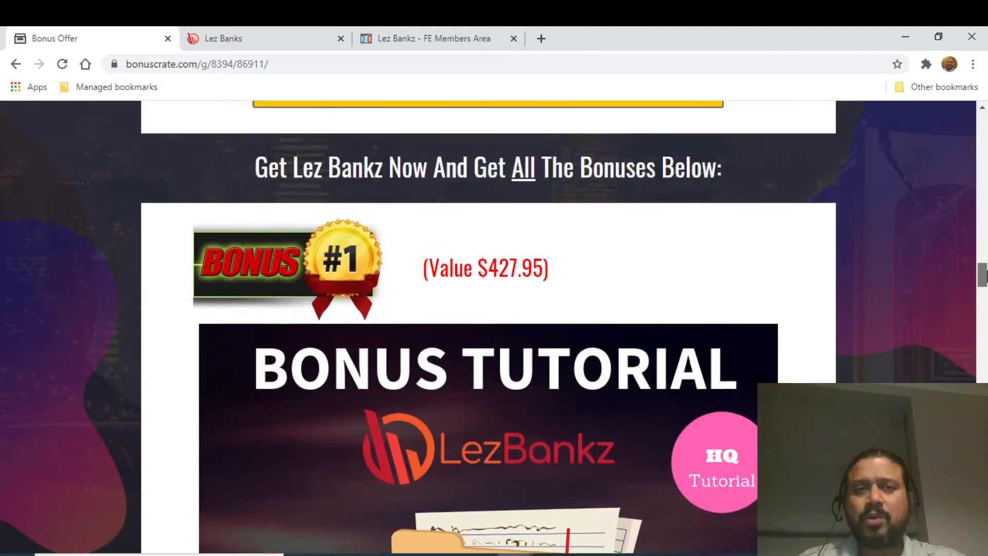
scroll(up, 3)
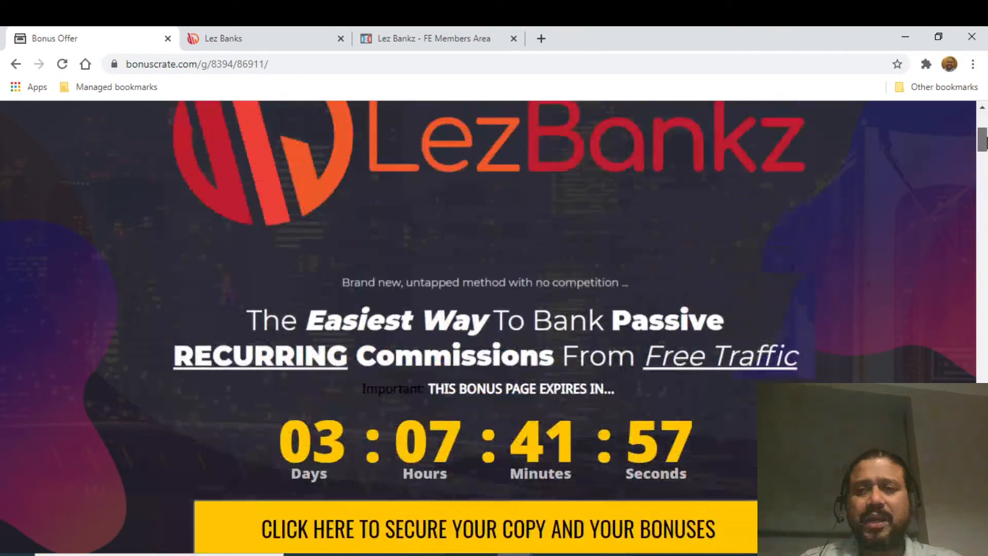
Scroll to the product description of the recurring commission method and its Prices & Up-Sells section
scroll(down, 3)
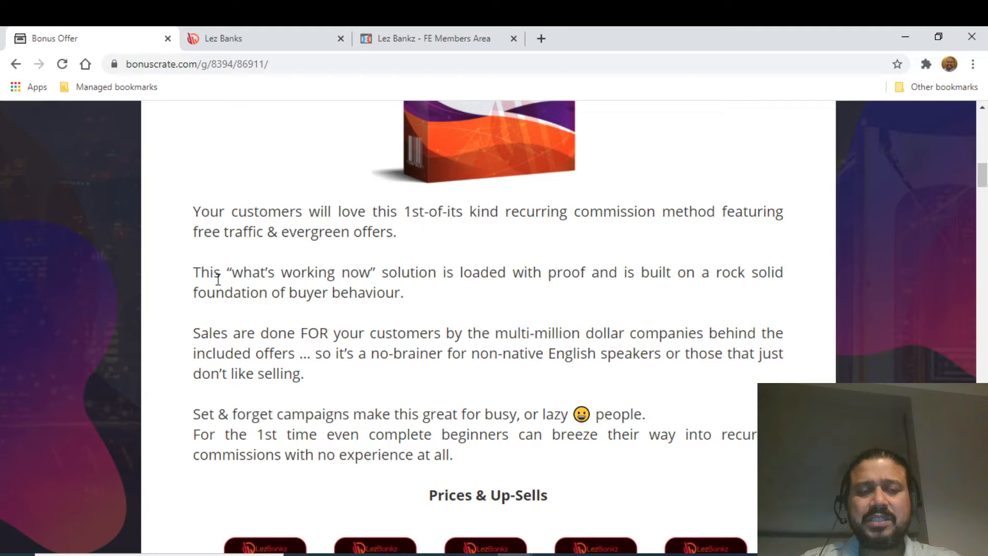
mouse_move(499, 279)
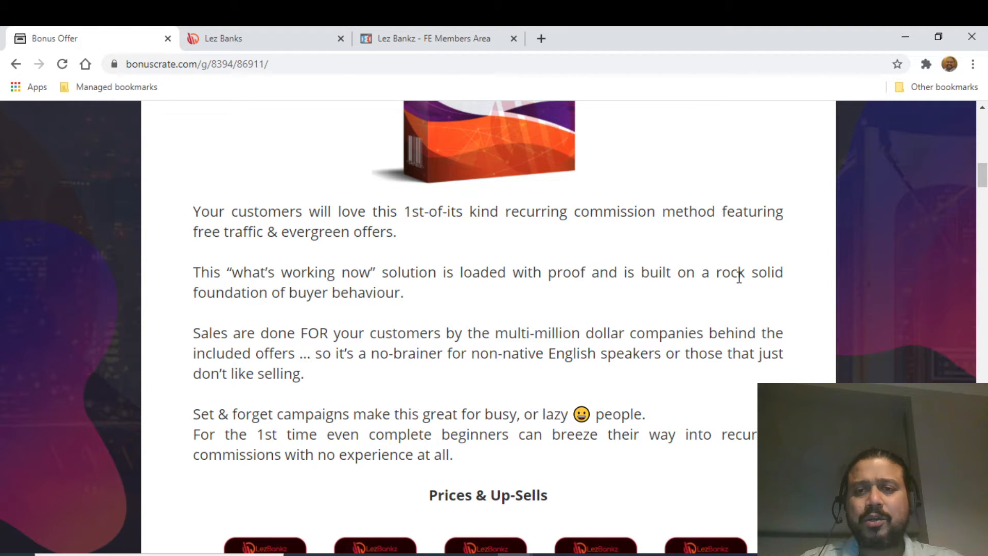
mouse_move(269, 357)
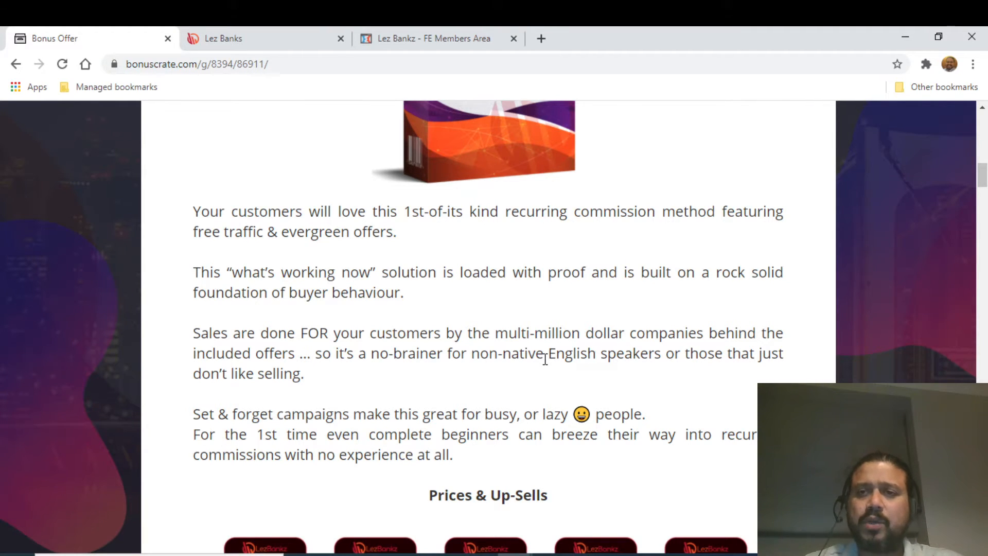
mouse_move(309, 126)
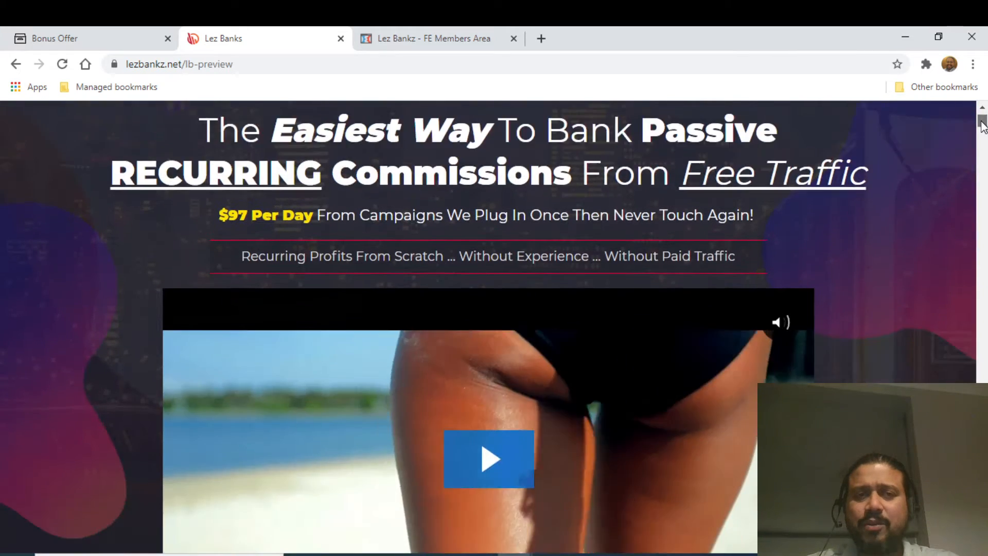
Scroll through the Lez Banks sales page, then return to the Bonus Offer tab at its countdown
scroll(down, 3)
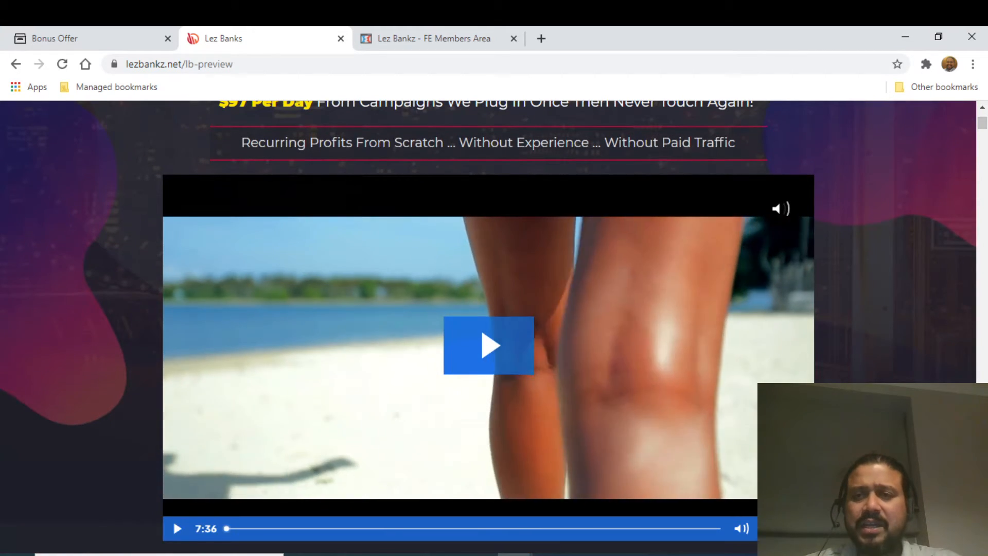
scroll(up, 3)
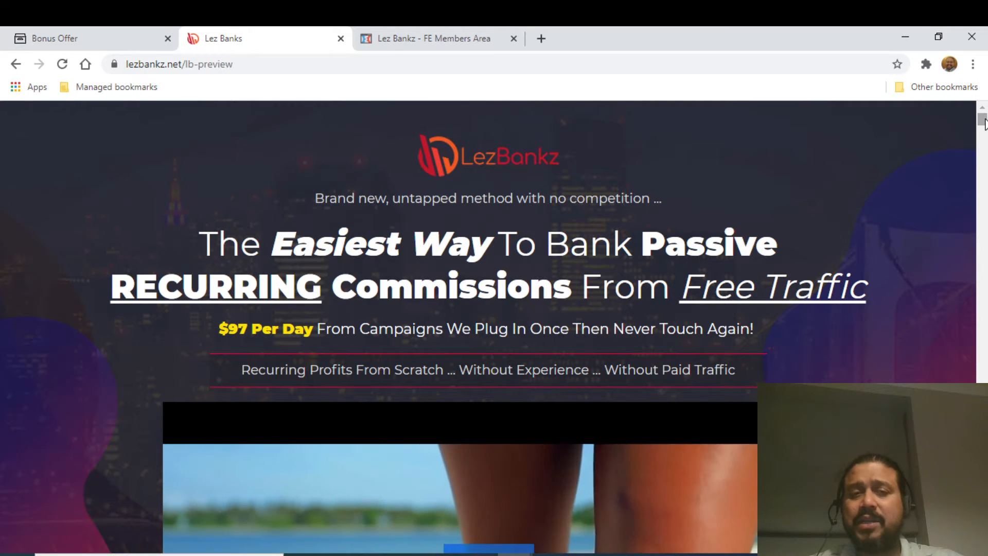
scroll(down, 3)
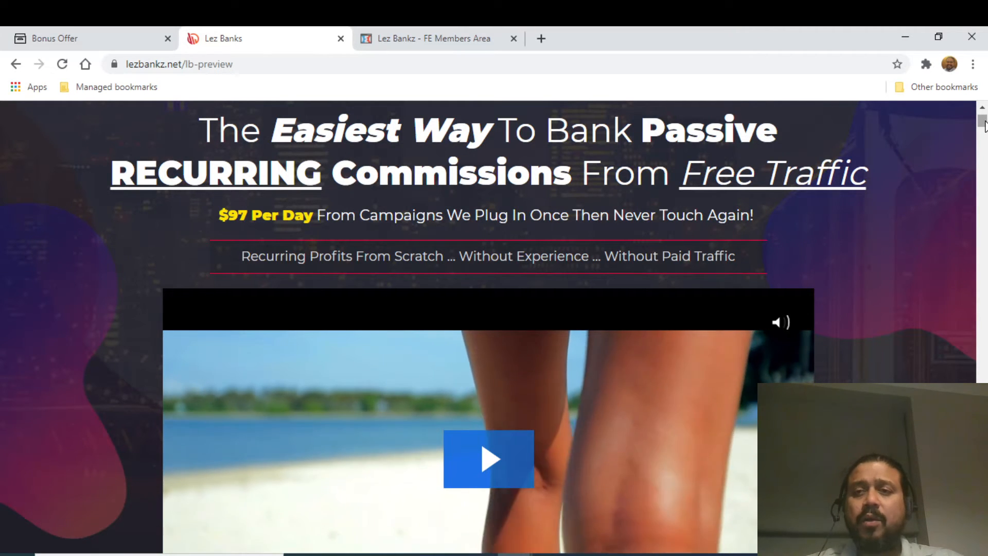
scroll(down, 3)
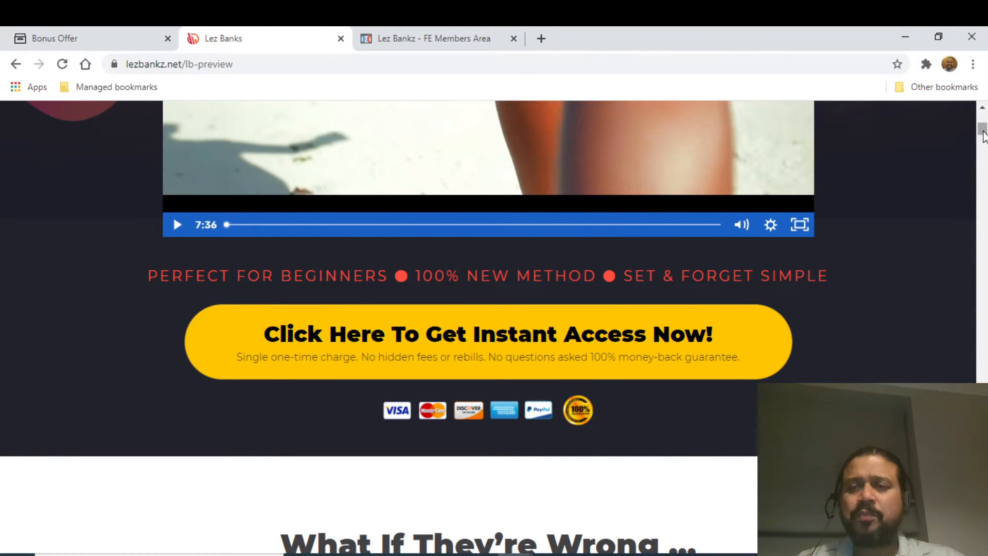
scroll(down, 3)
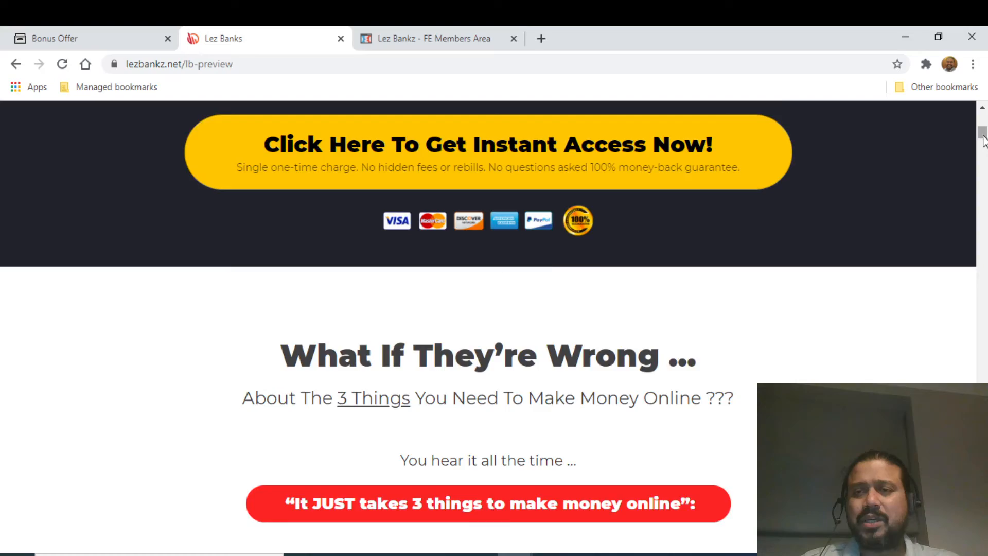
scroll(down, 3)
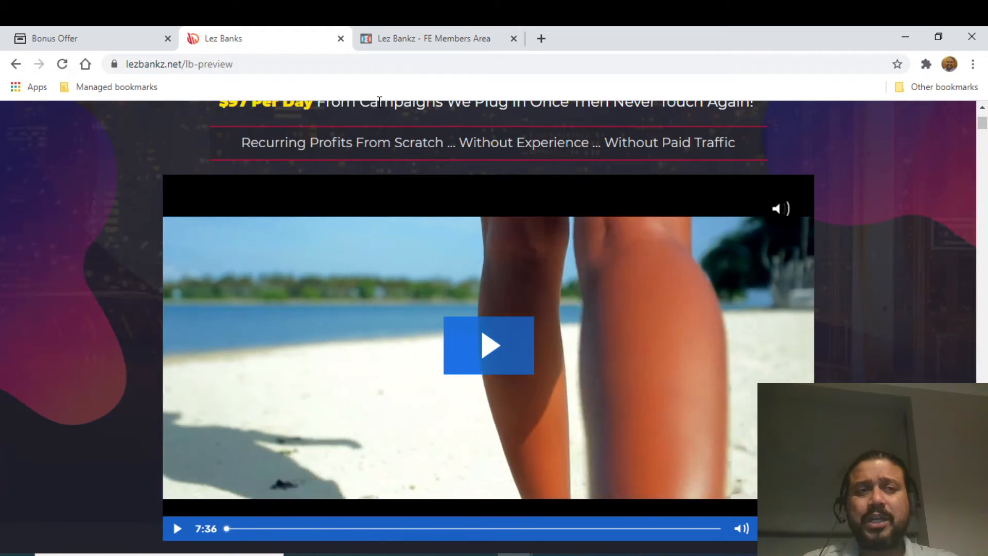
click(57, 38)
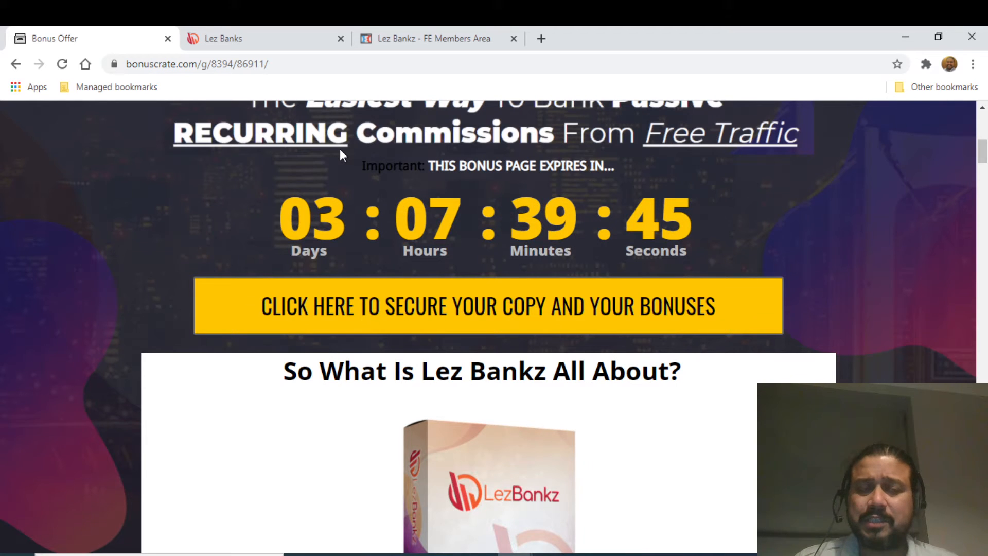
mouse_move(536, 94)
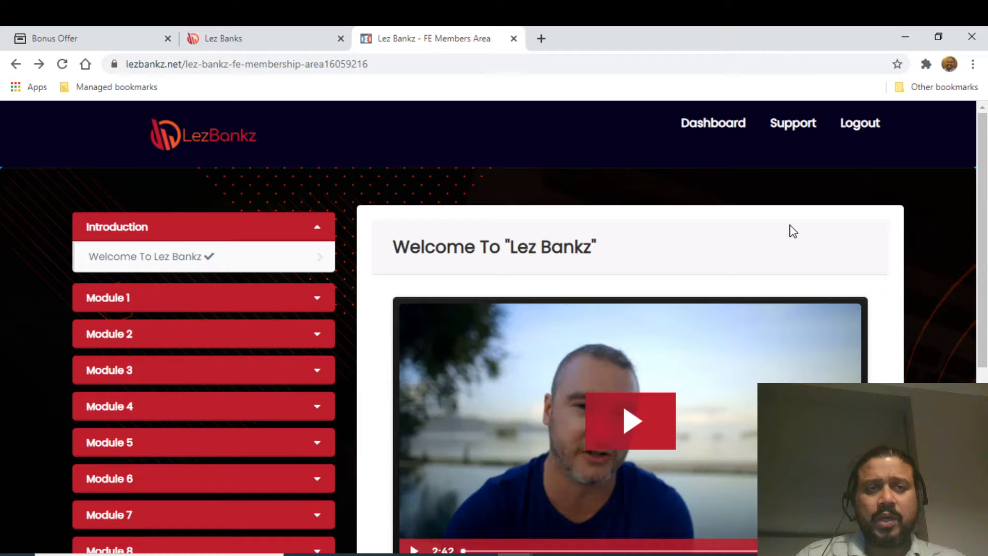
Scroll the FE Members Area to show the Introduction, Module 1 and Module 2 lessons beside the welcome video
scroll(down, 3)
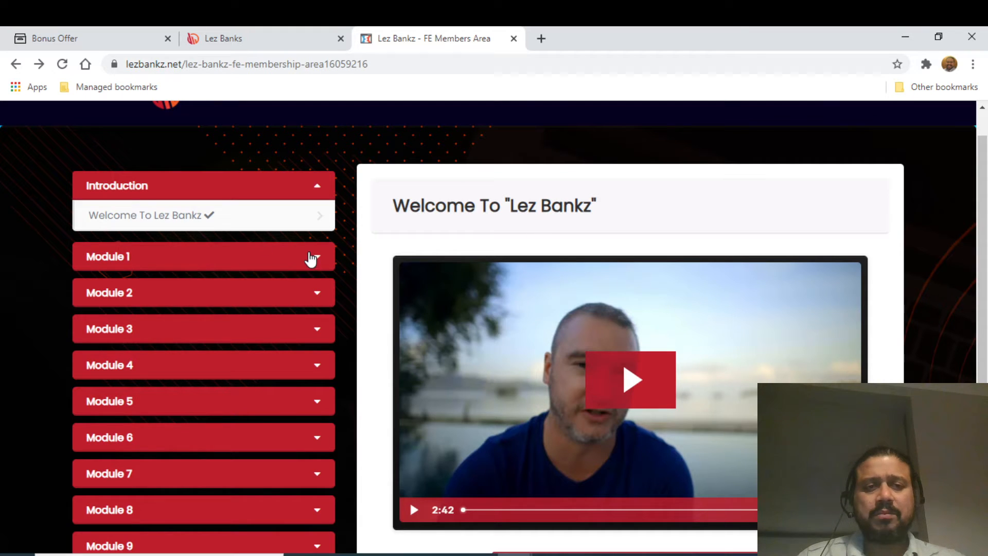
mouse_move(305, 263)
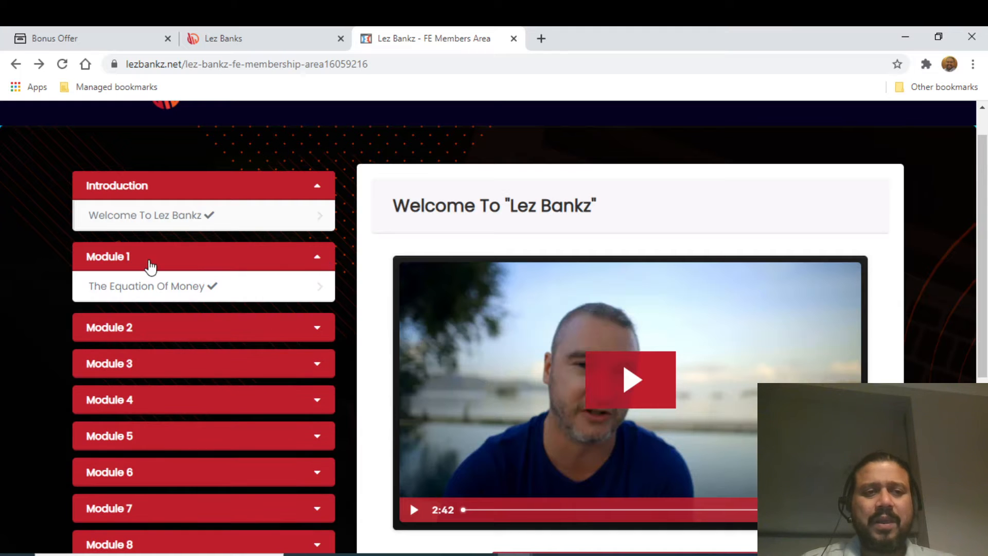
mouse_move(308, 333)
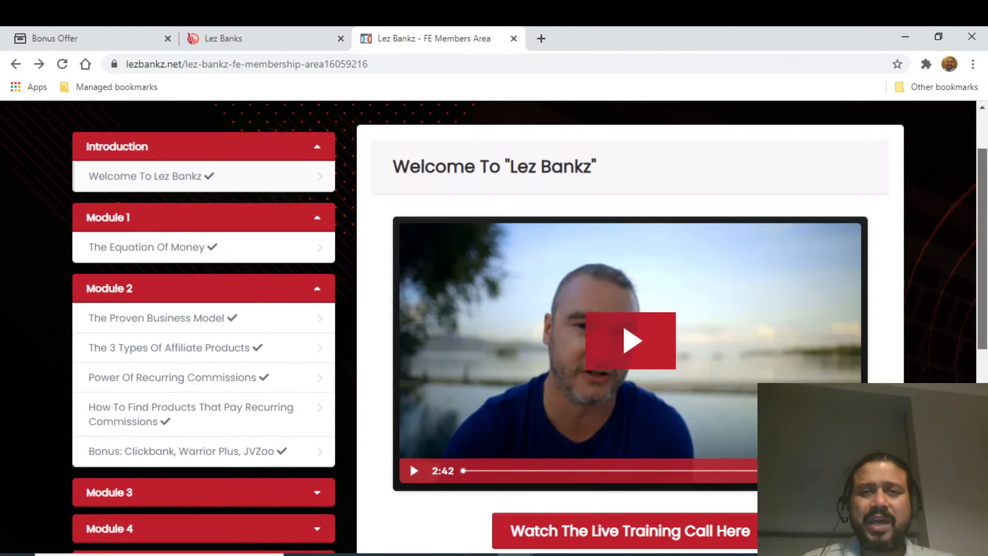
scroll(down, 3)
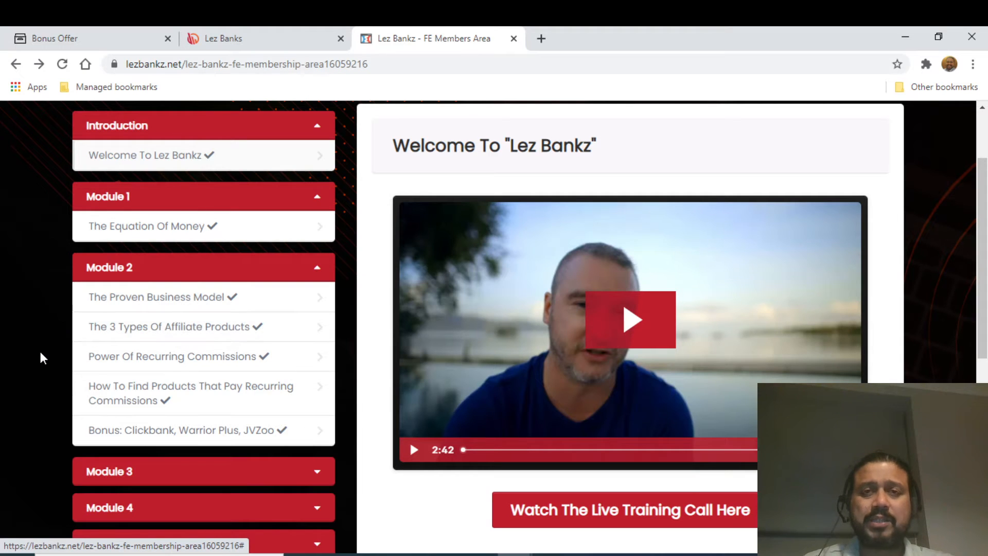
scroll(down, 3)
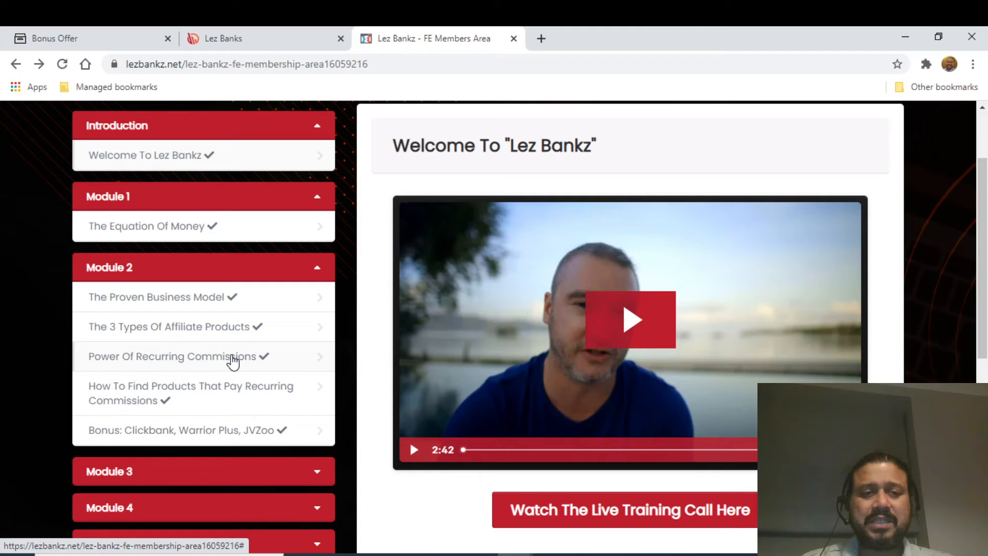
mouse_move(196, 397)
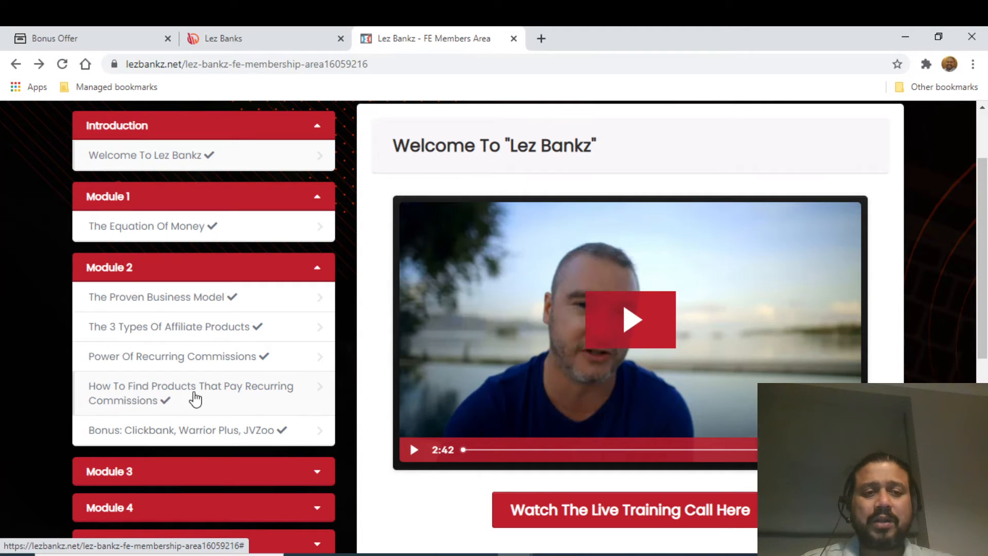
mouse_move(22, 410)
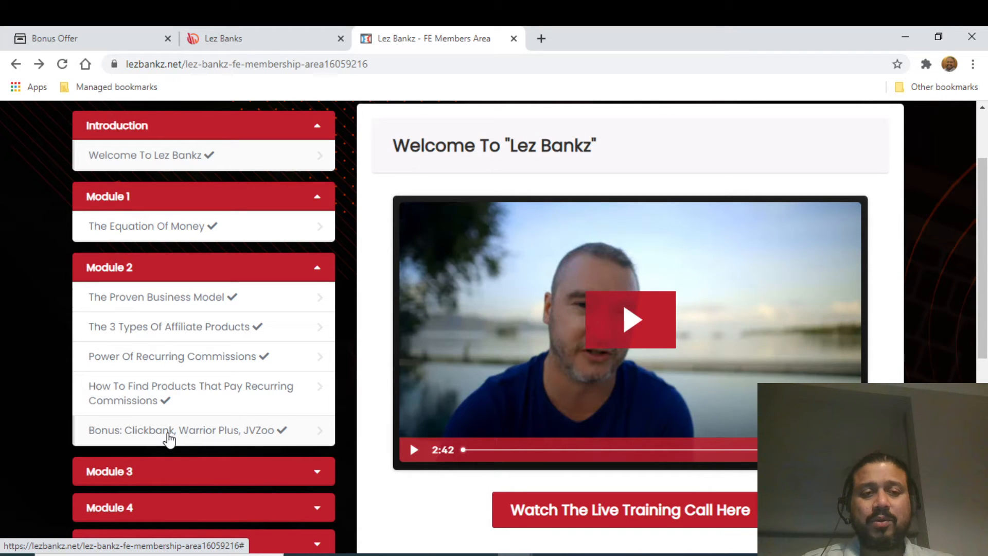
scroll(down, 3)
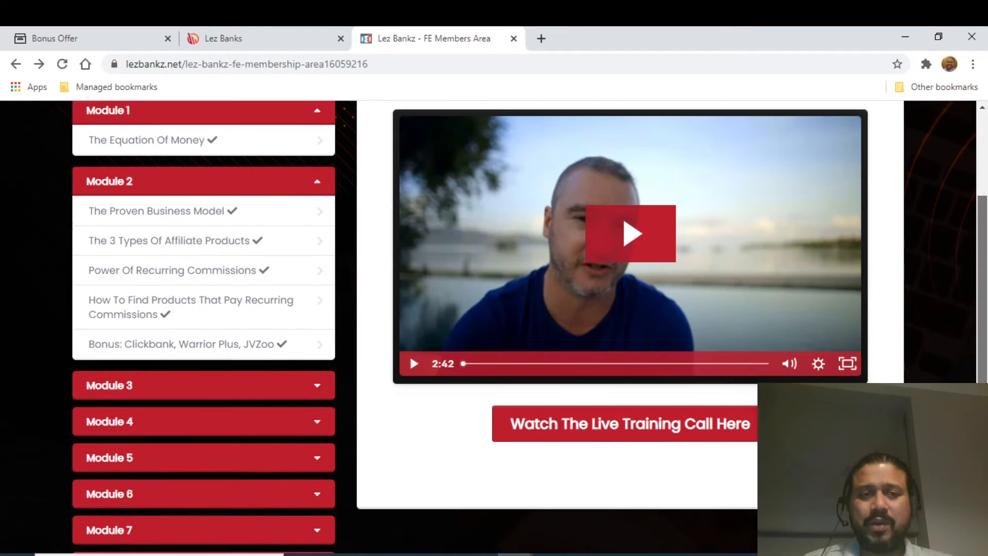
Expand Module 3 and scroll down through Modules 4 to 6 to the 8-step blueprint lessons
scroll(down, 3)
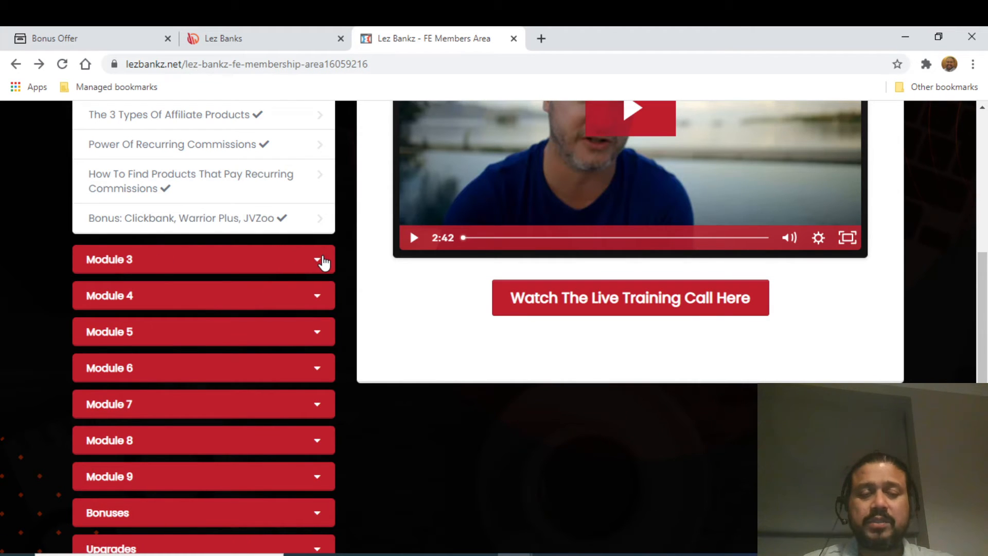
click(201, 259)
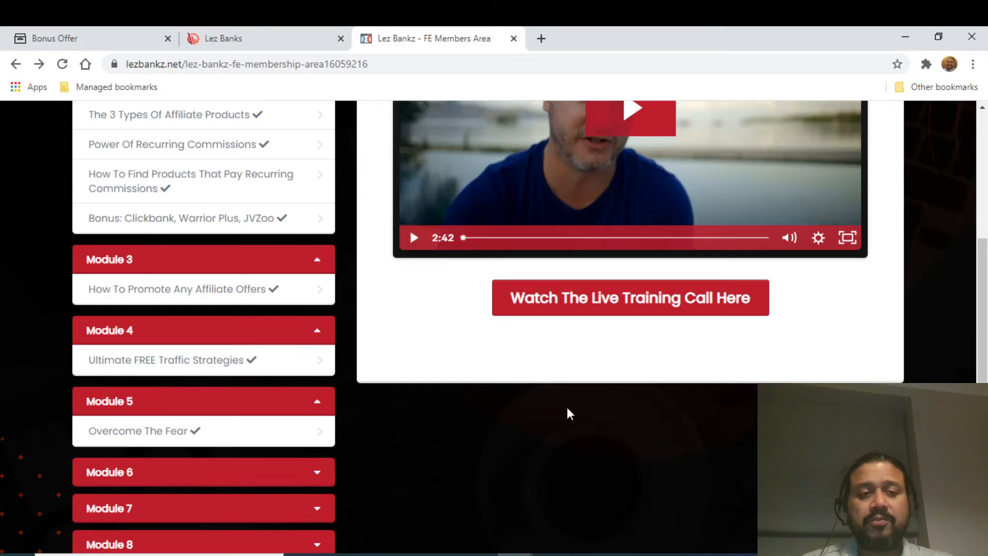
scroll(down, 3)
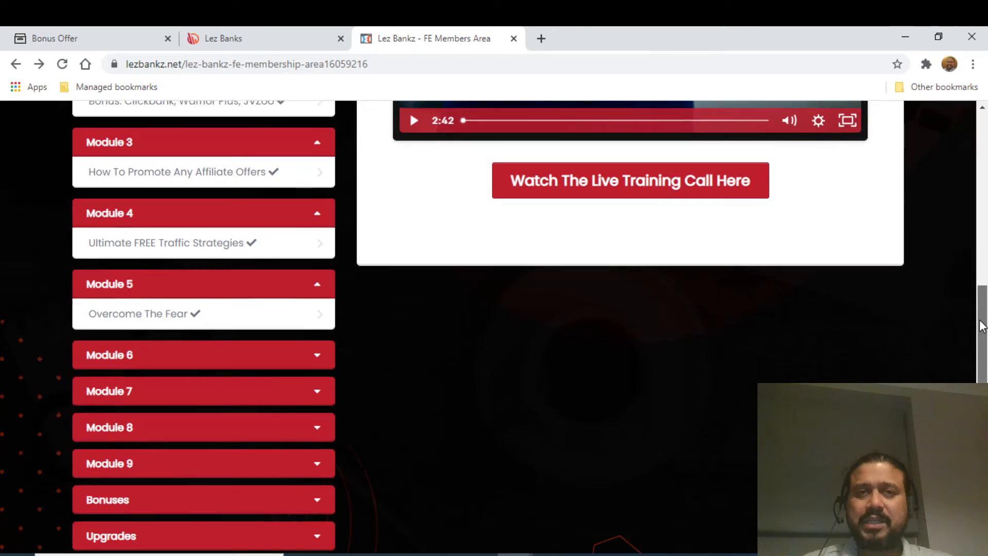
scroll(down, 3)
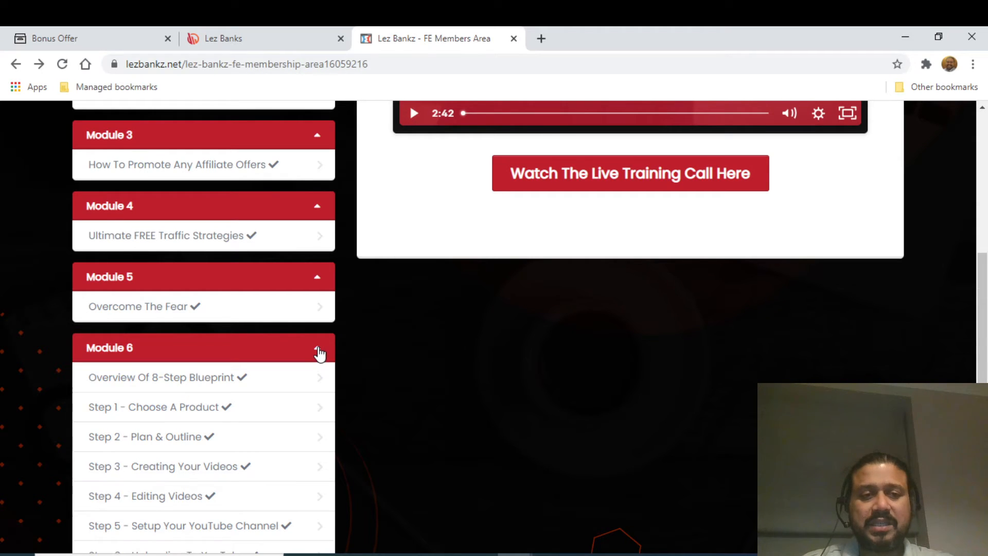
scroll(down, 3)
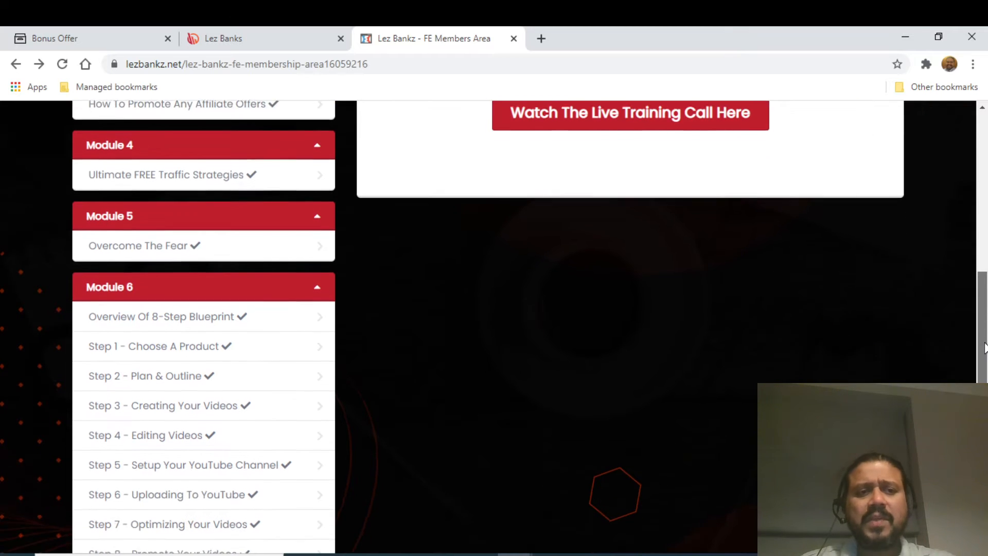
scroll(down, 3)
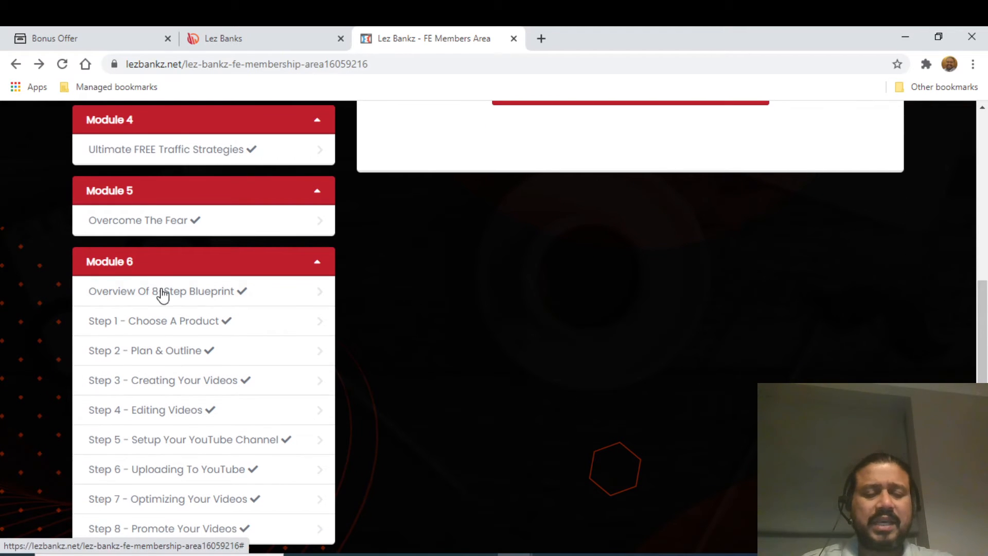
mouse_move(403, 349)
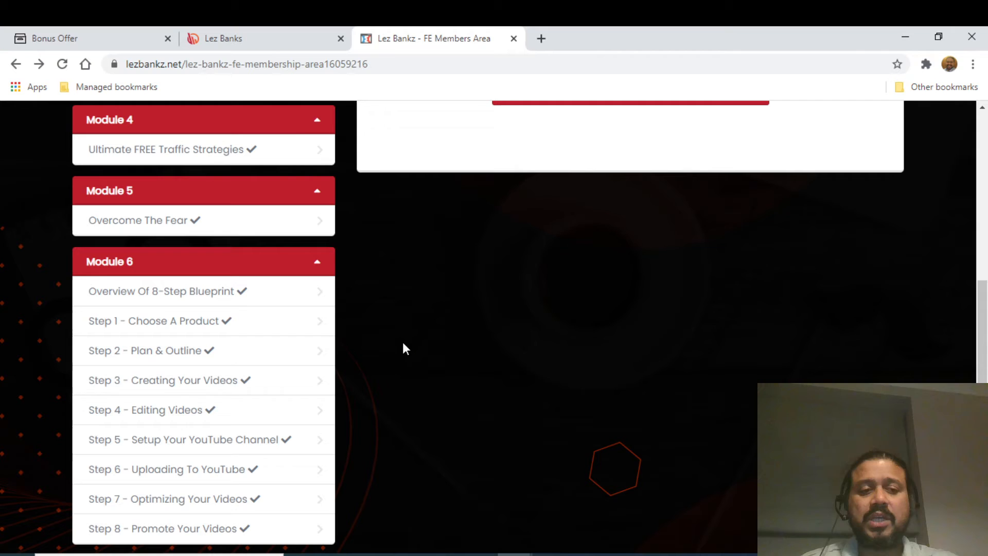
mouse_move(166, 350)
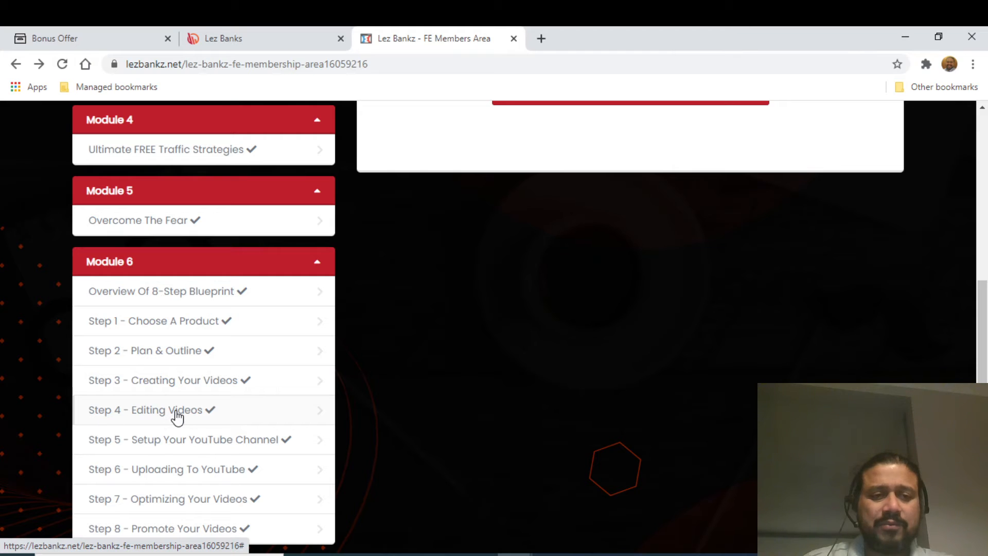
mouse_move(351, 440)
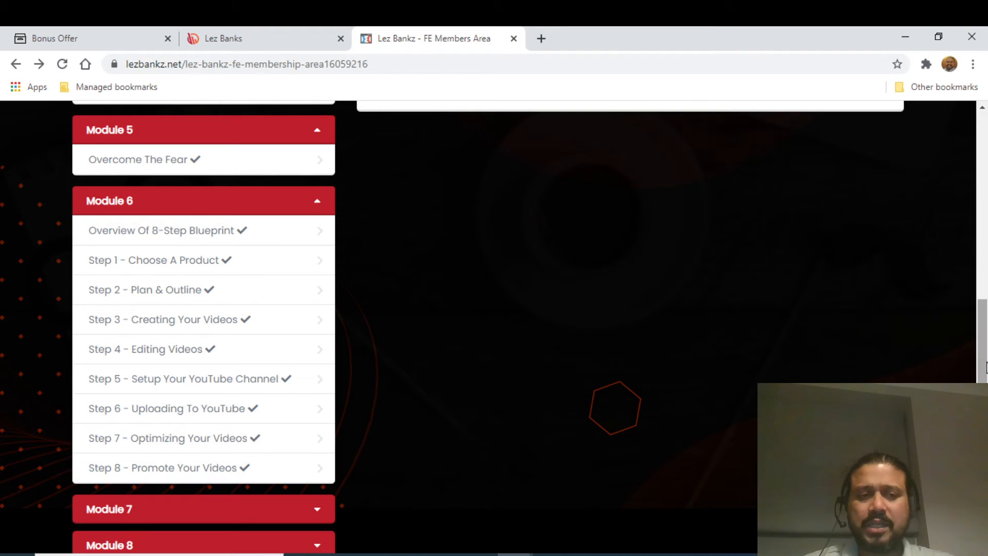
scroll(down, 3)
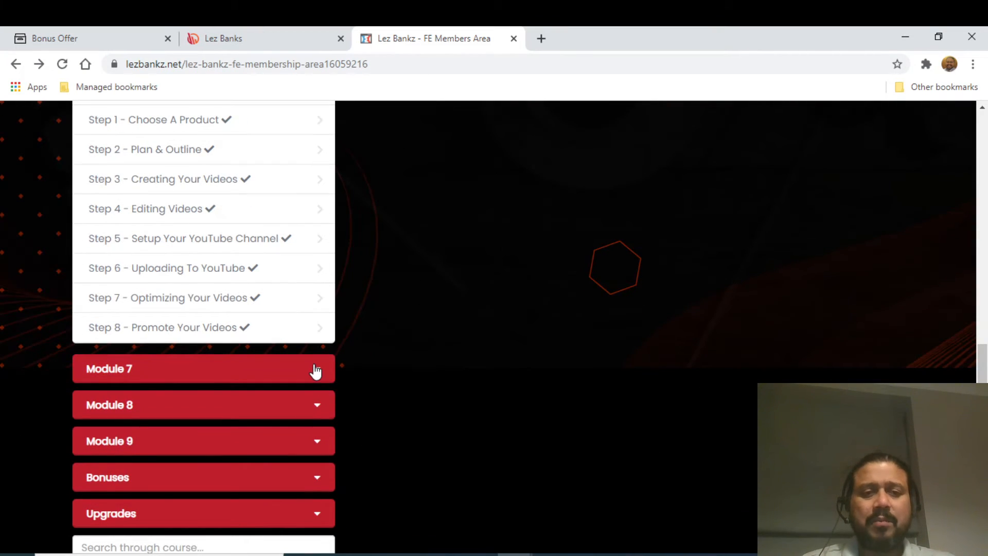
Expand Module 7 and scroll down through Modules 8, 9, Bonuses and Upgrades to the course search and bonus links
click(203, 368)
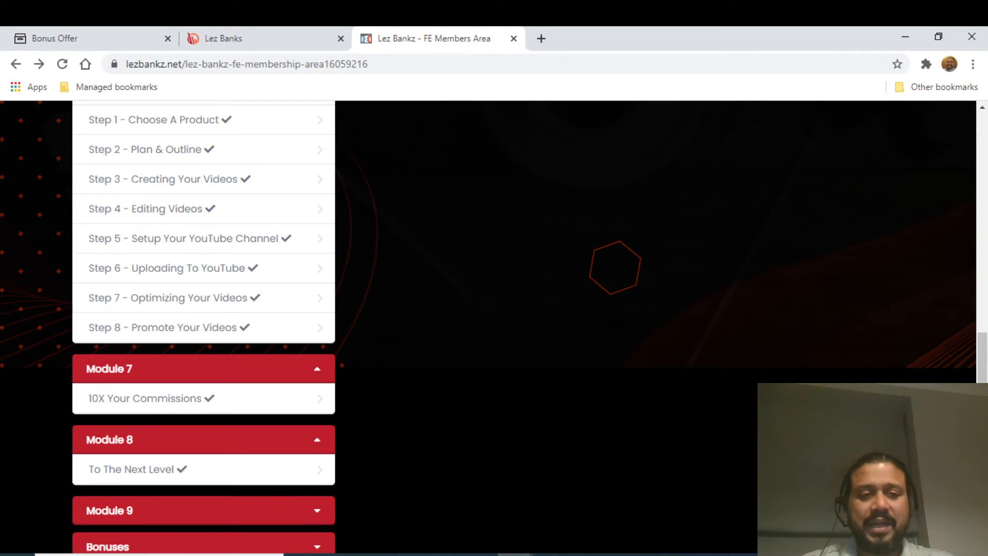
scroll(down, 3)
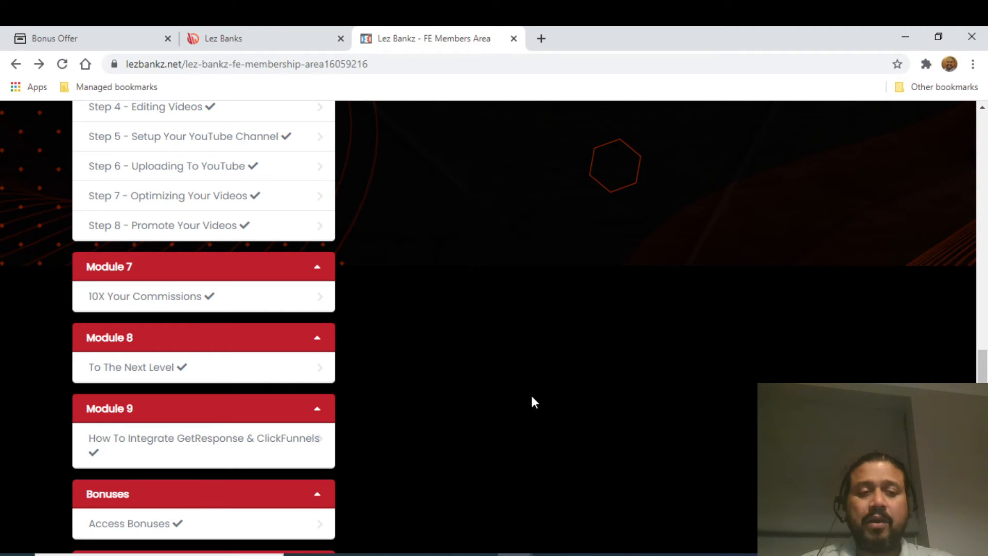
scroll(down, 3)
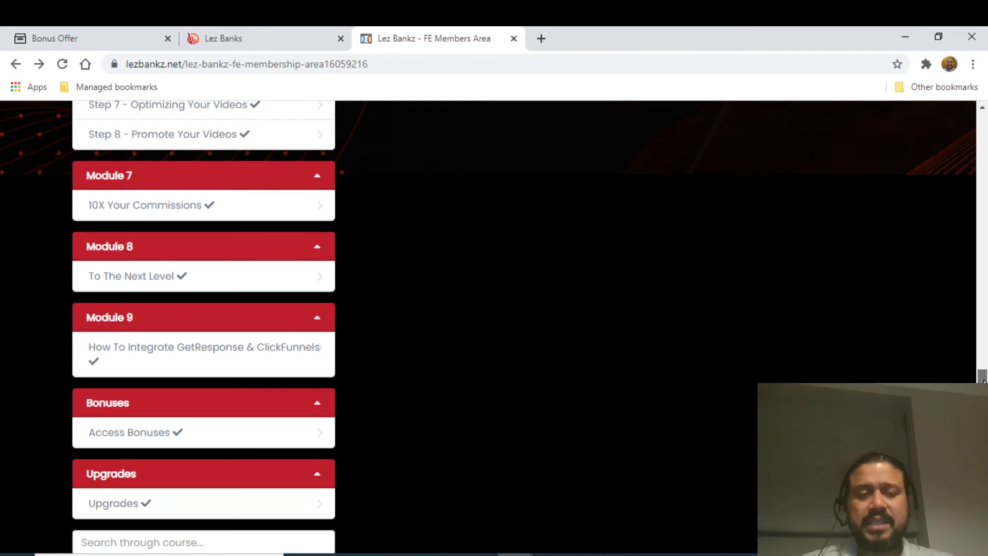
scroll(down, 3)
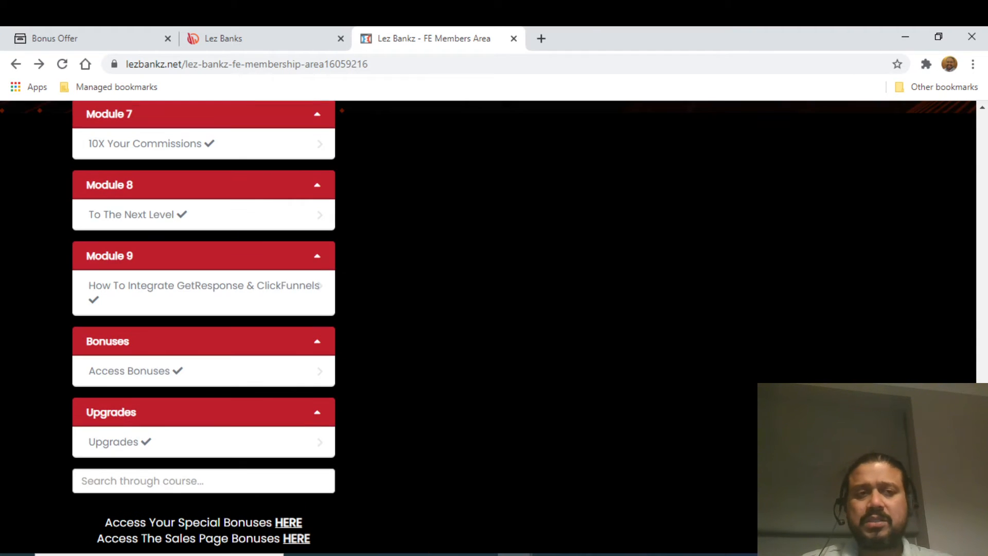
scroll(down, 3)
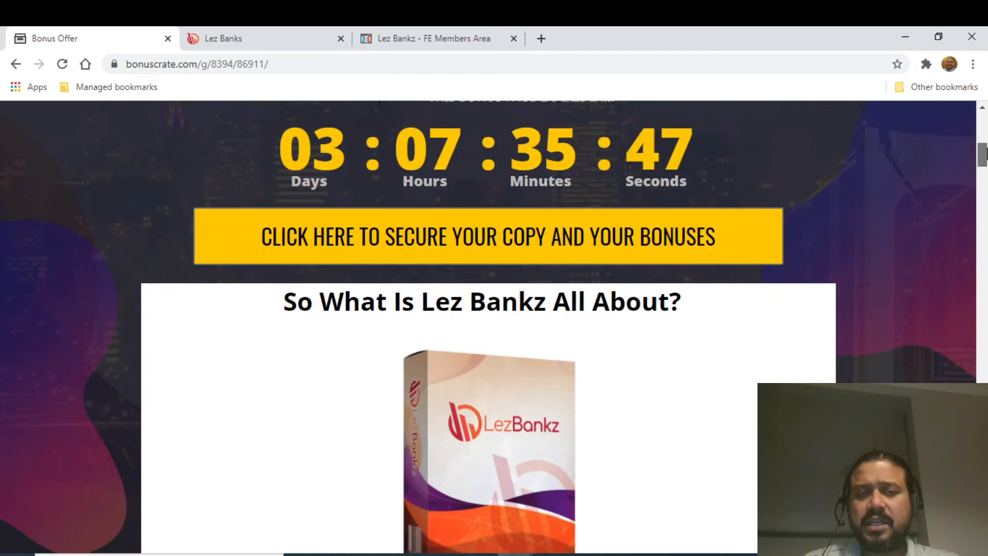
Scroll down through Bonus #1 to #5 toward the Prices & Up-Sells chart
scroll(down, 3)
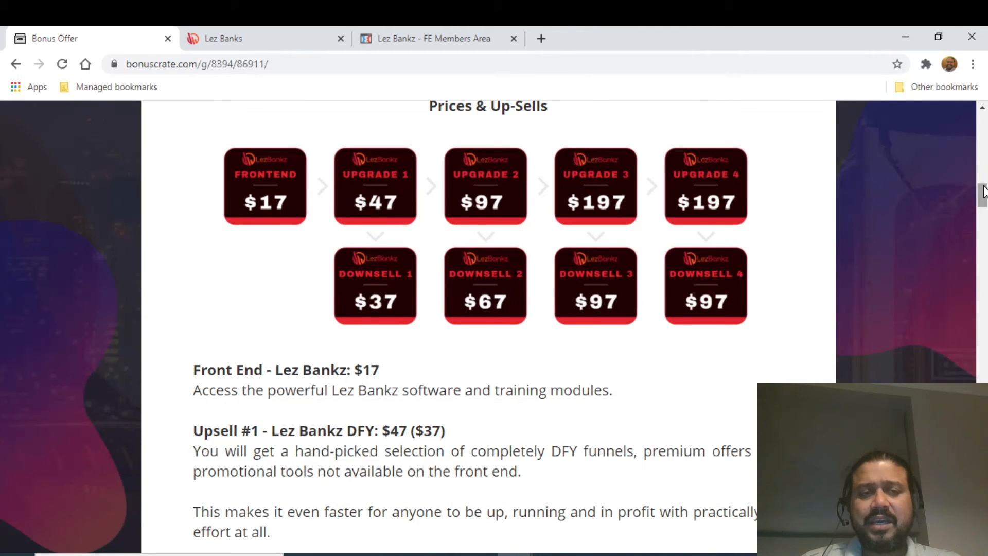
mouse_move(238, 295)
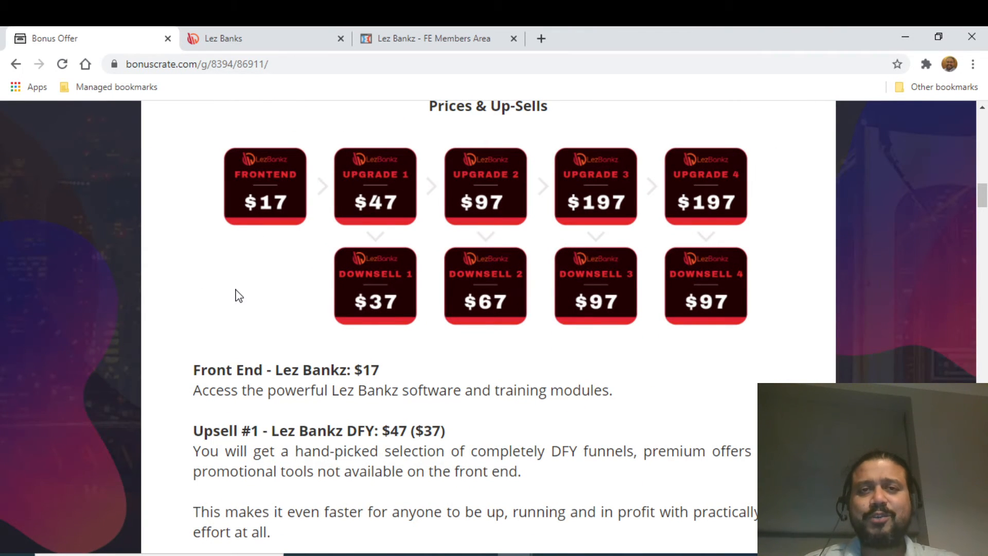
mouse_move(285, 291)
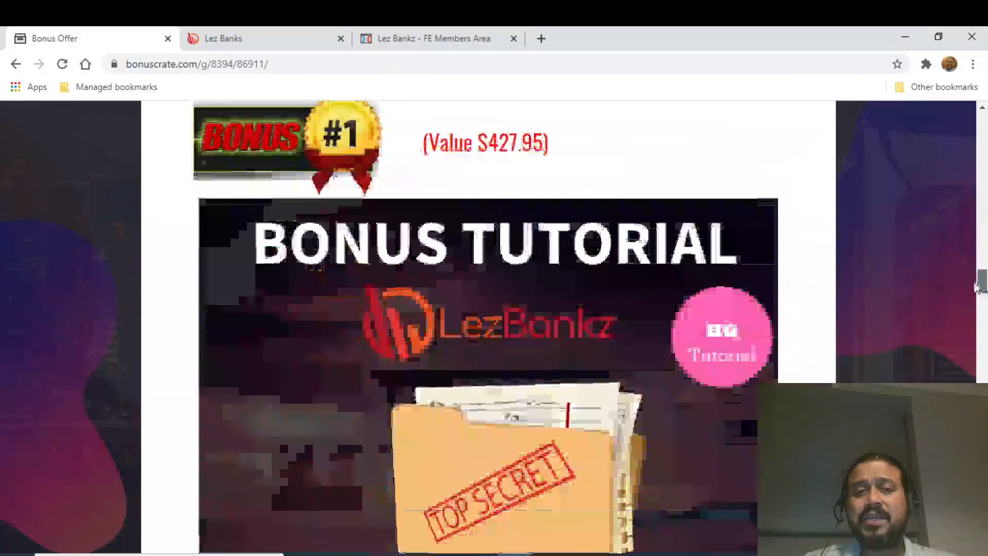
scroll(down, 3)
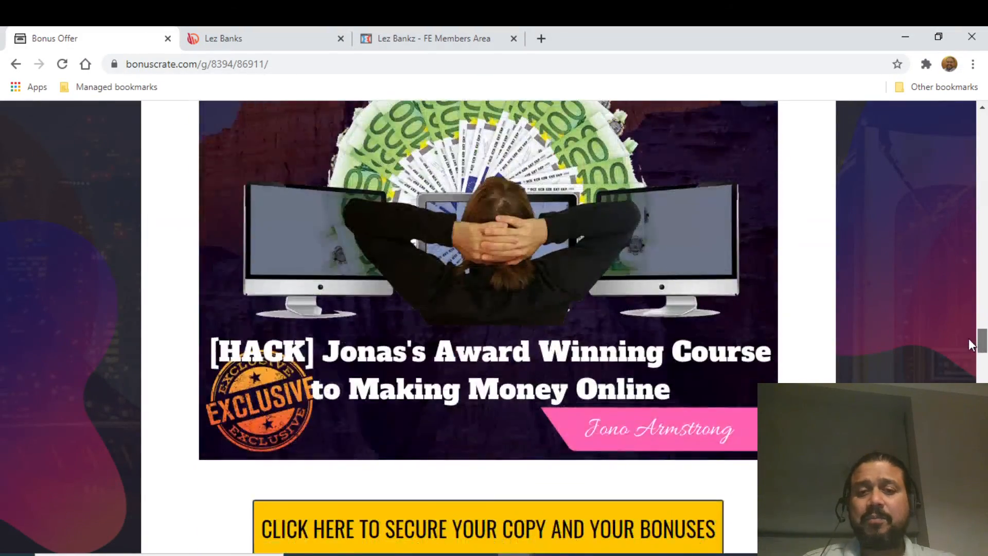
scroll(down, 3)
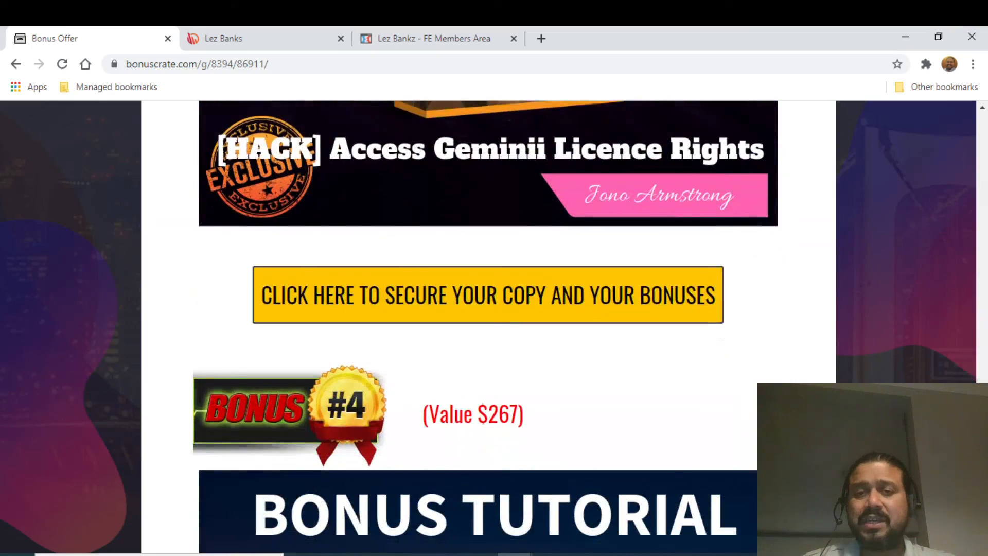
scroll(down, 3)
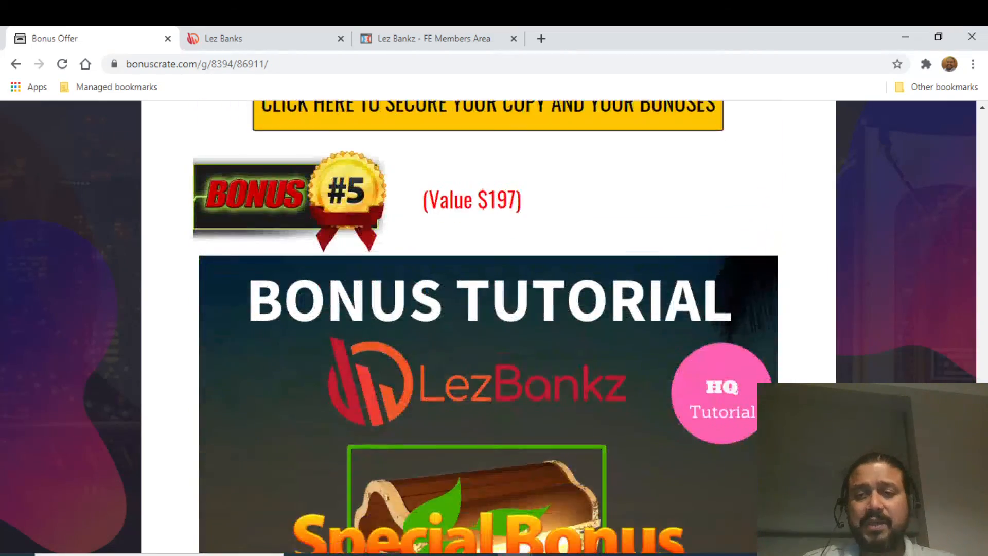
scroll(down, 3)
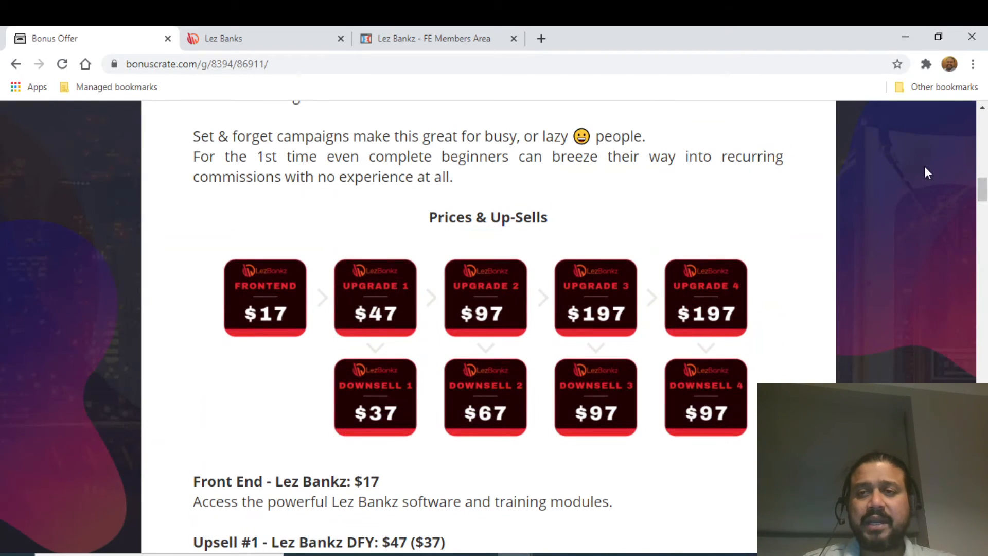
Scroll past the Front End and Upsell #1 text to the Upsell #2 and #3 software automation bundle descriptions
scroll(down, 3)
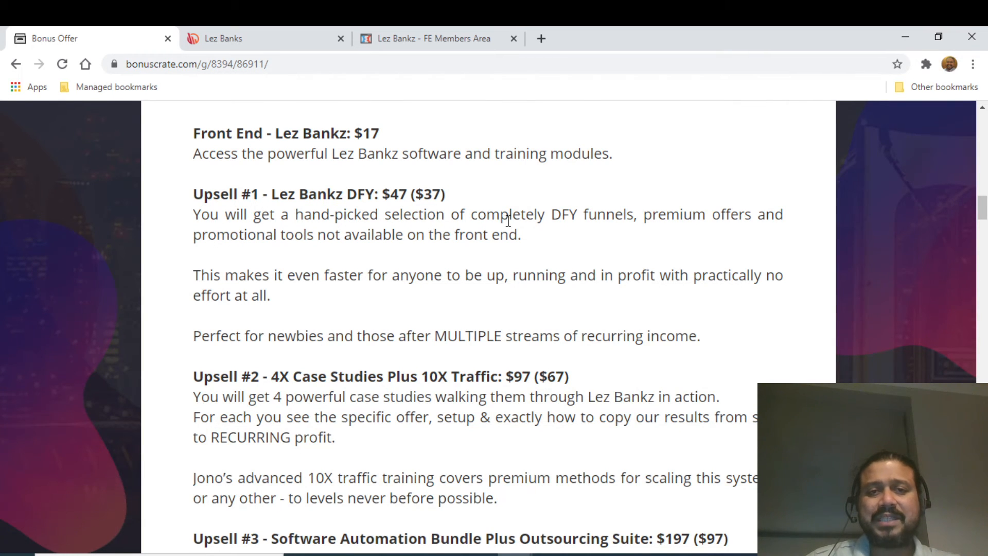
mouse_move(767, 222)
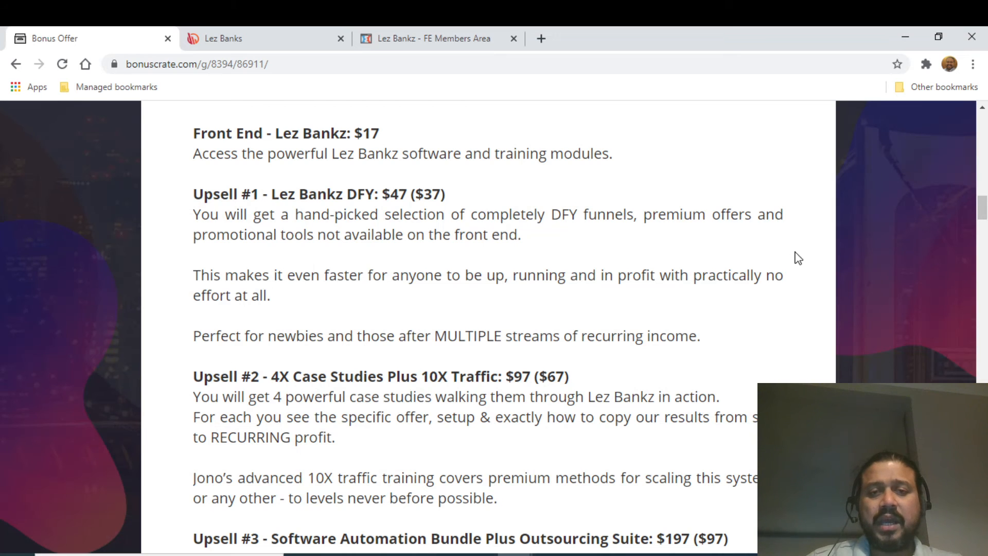
scroll(down, 3)
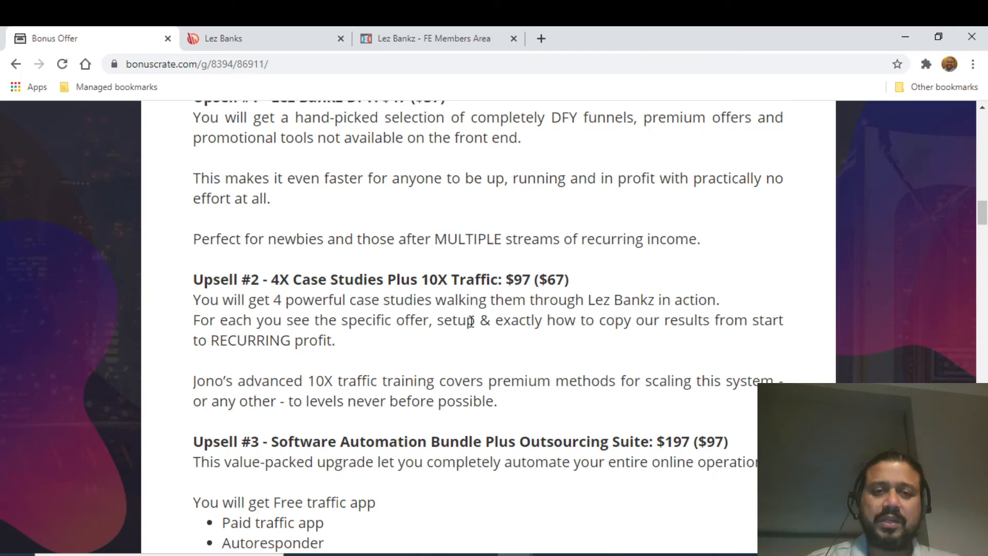
mouse_move(549, 357)
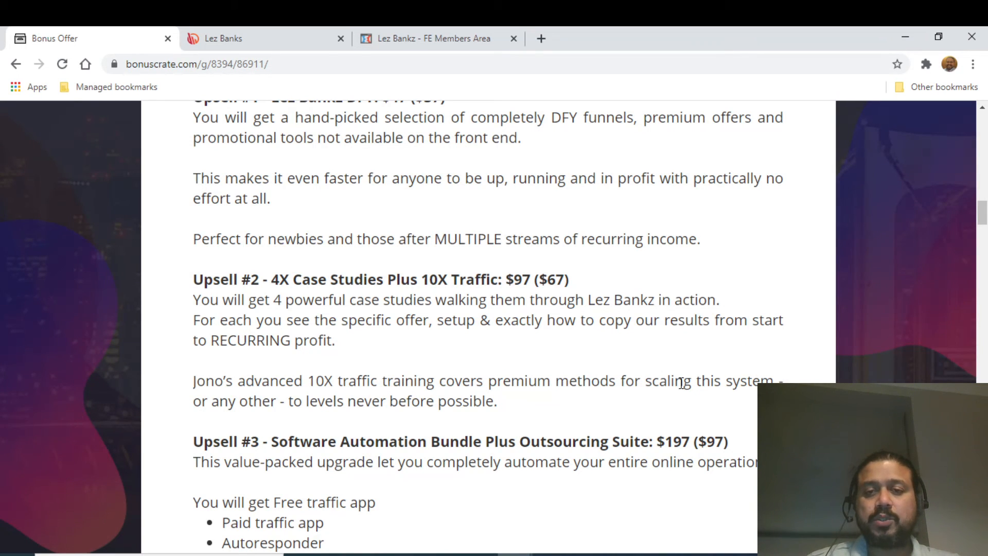
mouse_move(300, 416)
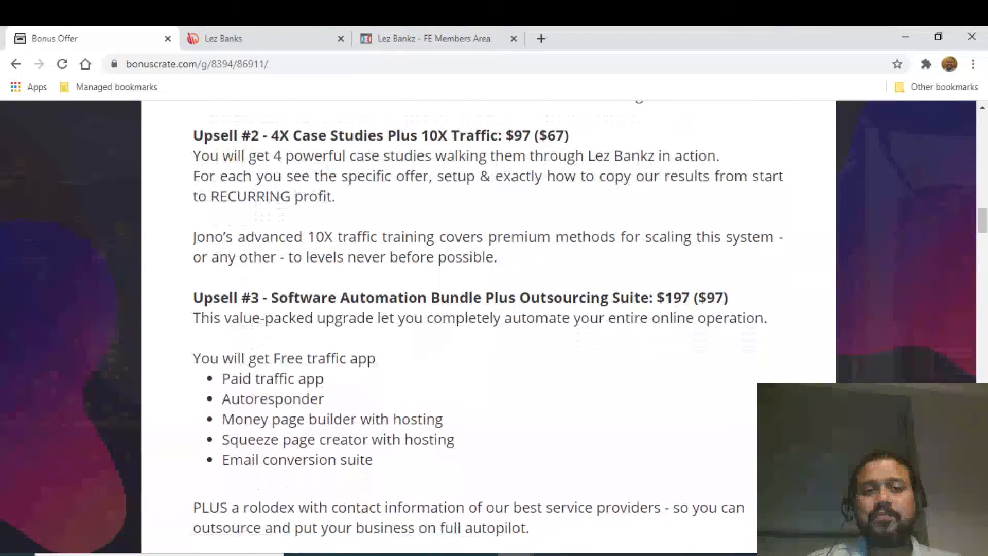
Scroll down to reveal the Upsell #3 bullet list and the Upsell #4 heading
scroll(down, 3)
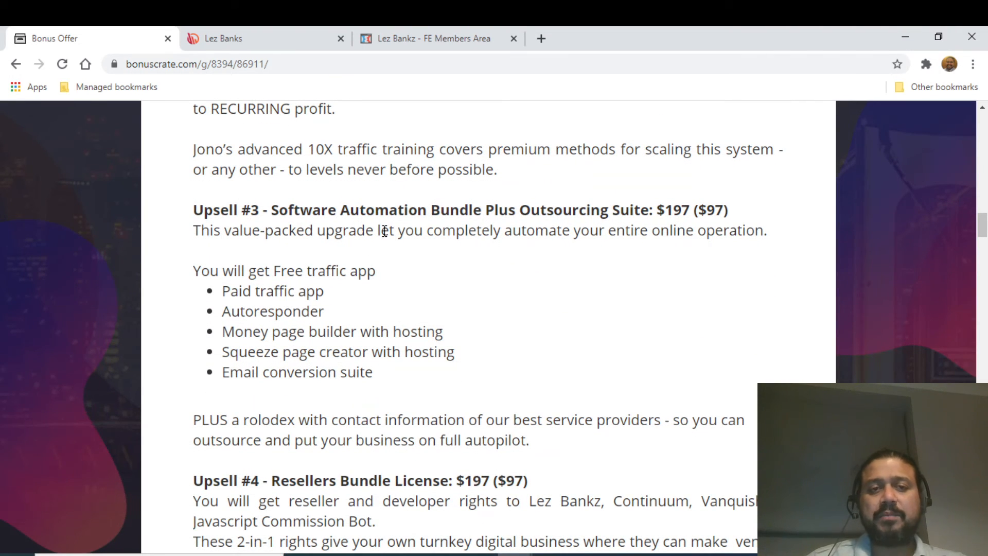
mouse_move(596, 239)
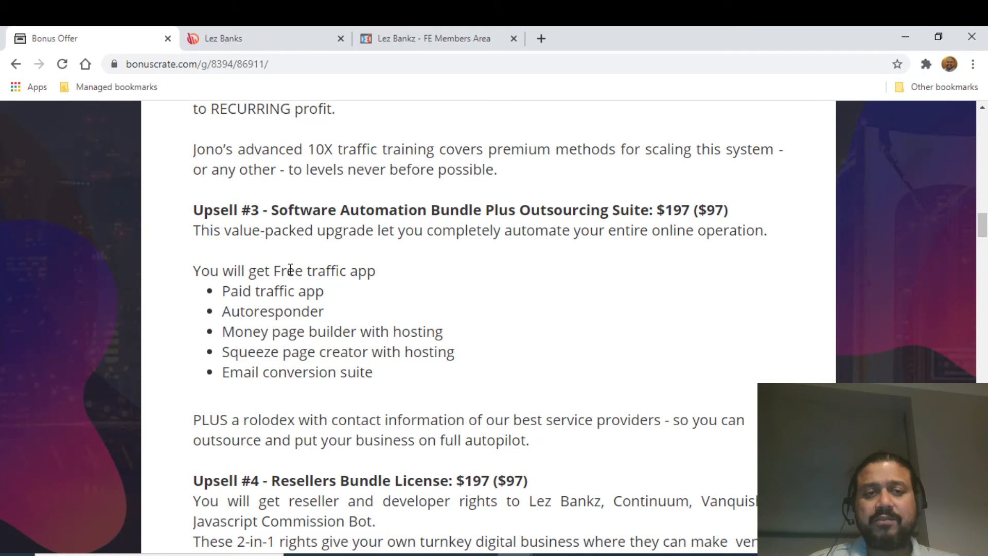
mouse_move(336, 302)
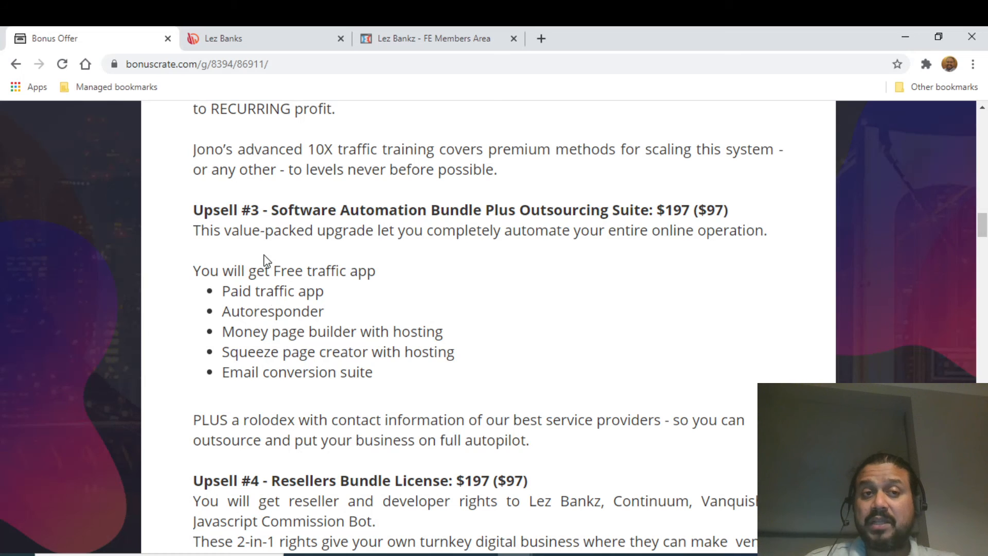
mouse_move(527, 328)
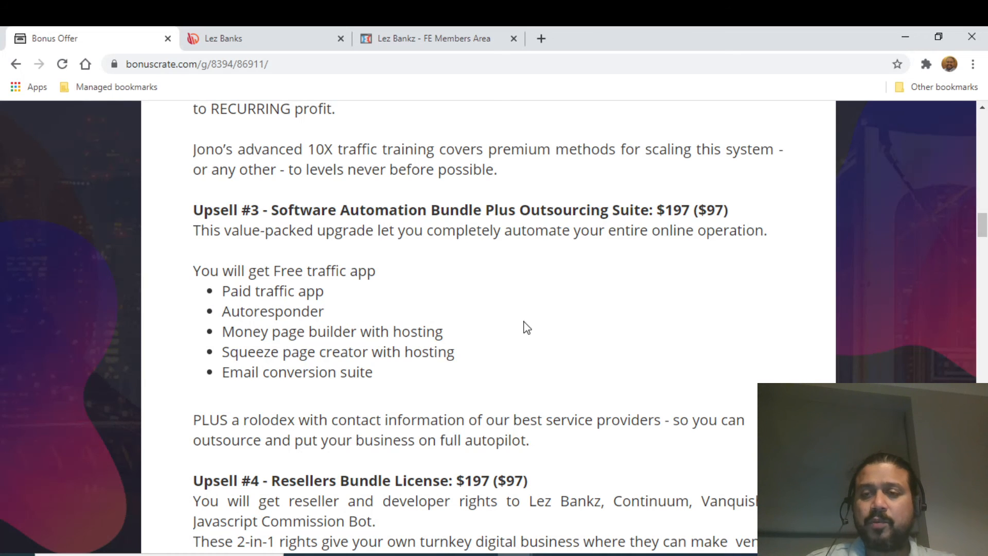
Scroll down to the Upsell #4 Resellers Bundle License paragraph and the Key Benefits heading
scroll(down, 3)
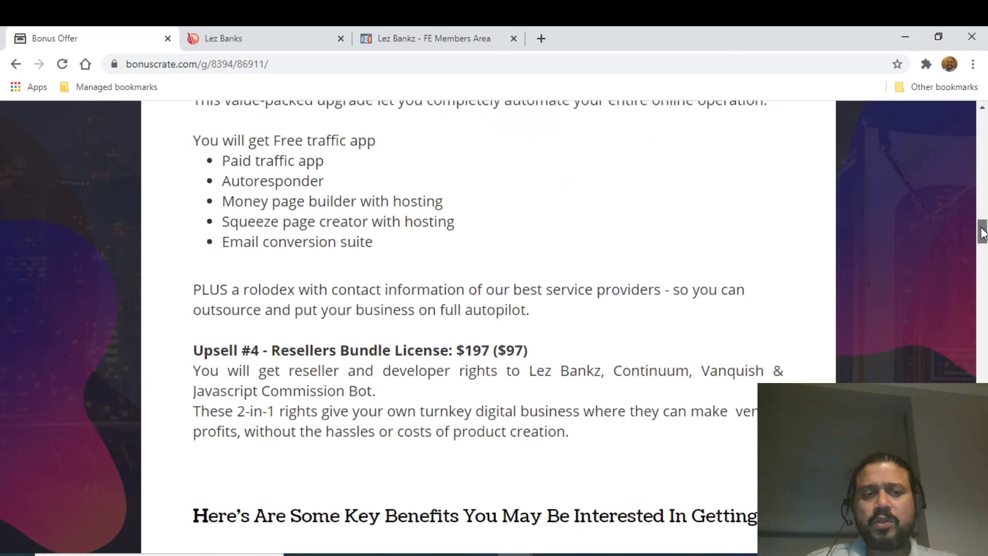
scroll(down, 3)
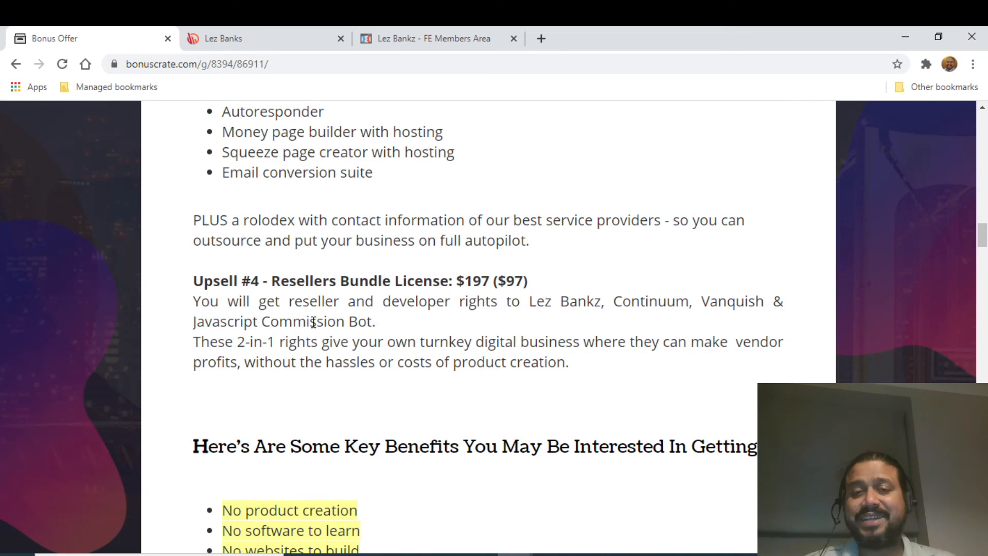
drag(535, 302, 566, 301)
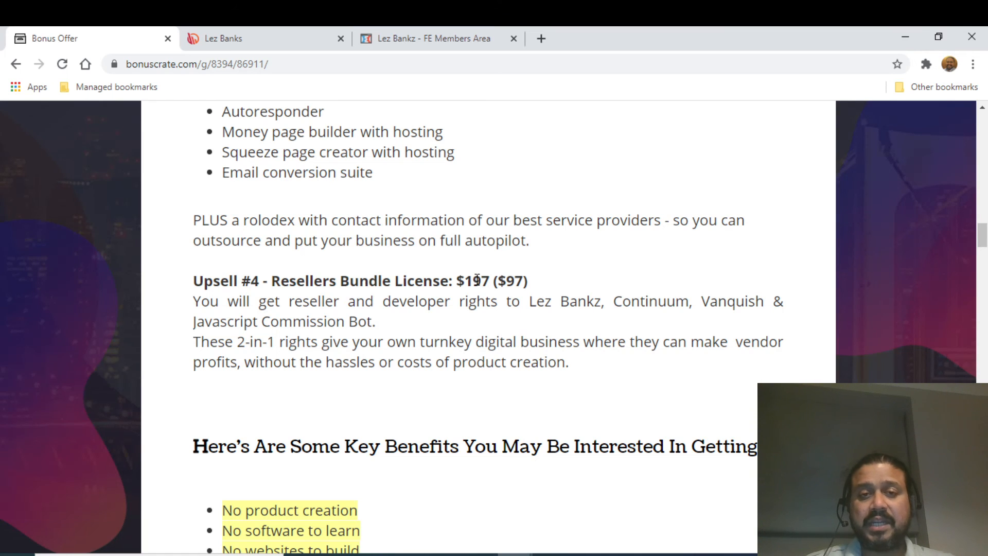
Scroll through the Key Benefits list down to the 30-day money-back guarantee line
scroll(down, 3)
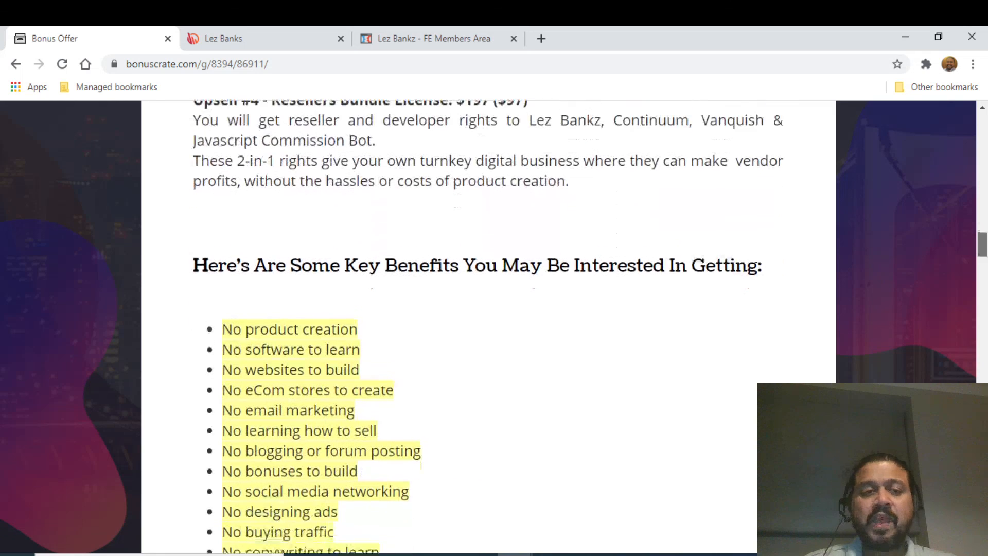
scroll(down, 3)
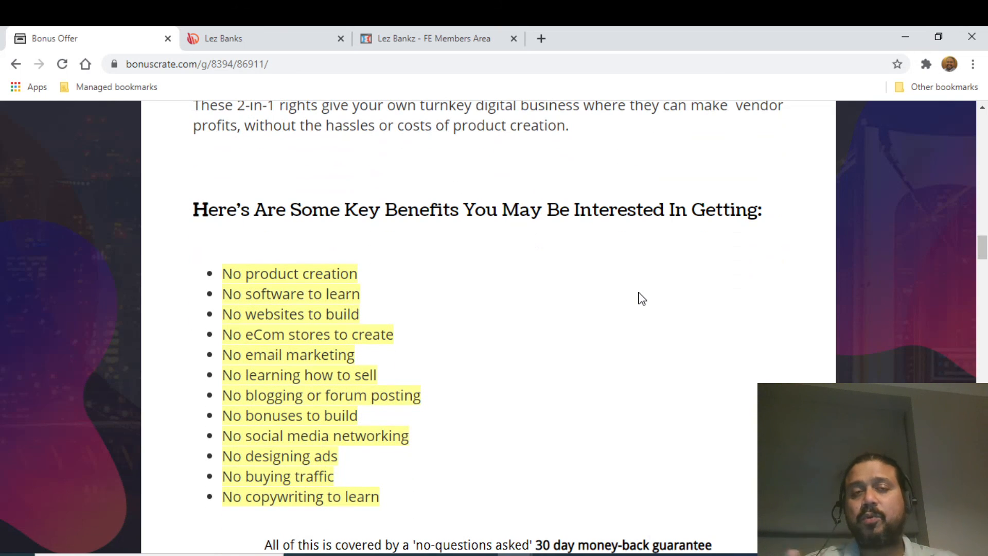
mouse_move(224, 308)
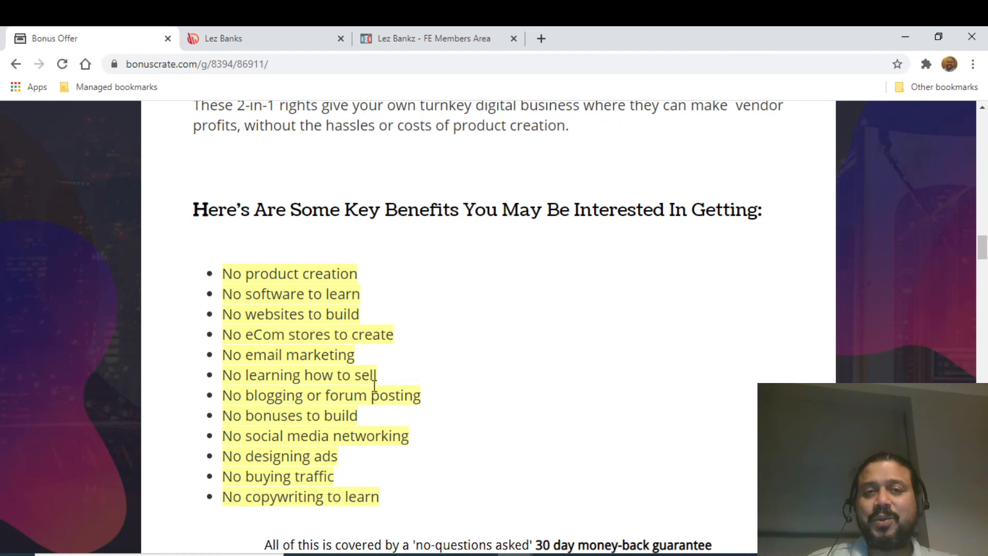
mouse_move(239, 430)
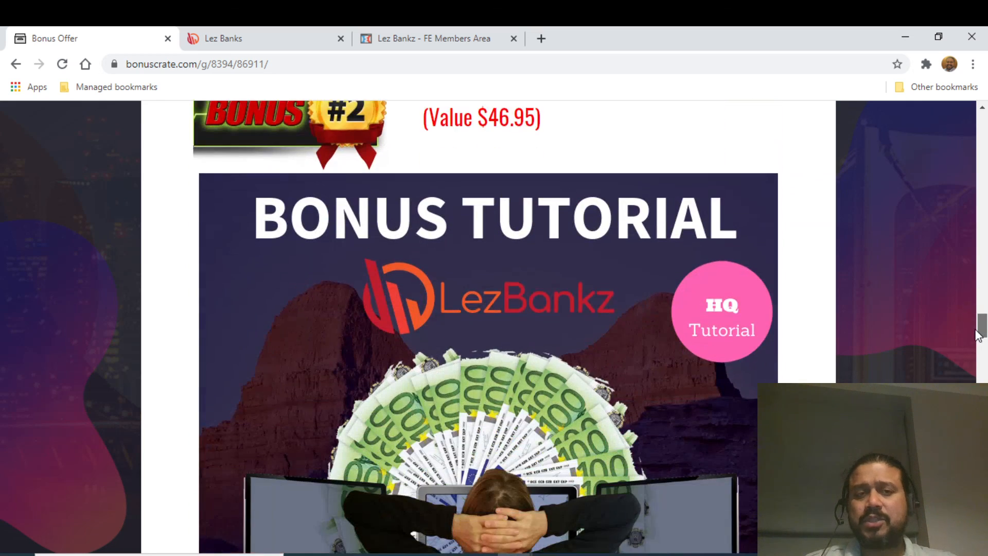
Scroll through Bonuses #2 to #4 and back toward Upsell #4 and the Key Benefits list
scroll(down, 3)
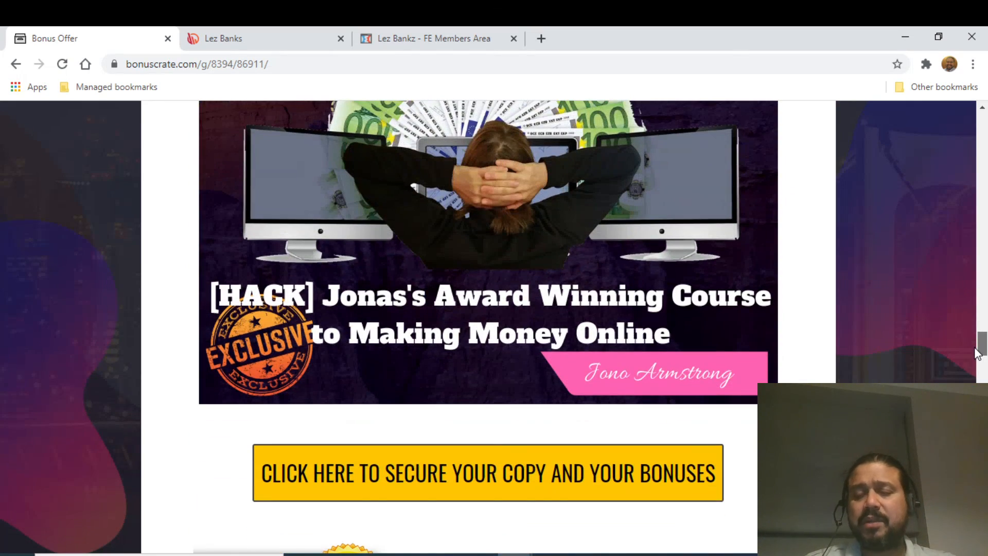
scroll(down, 3)
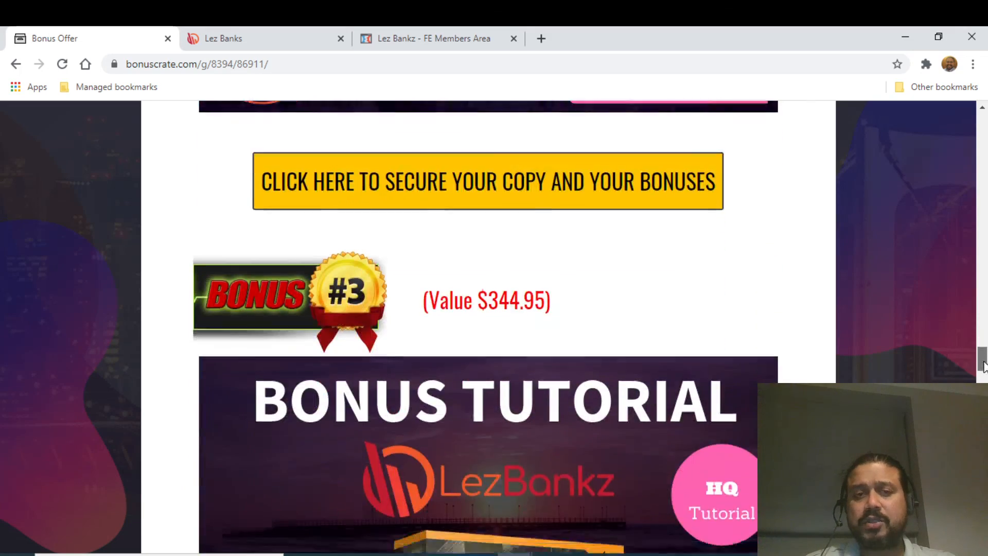
scroll(down, 3)
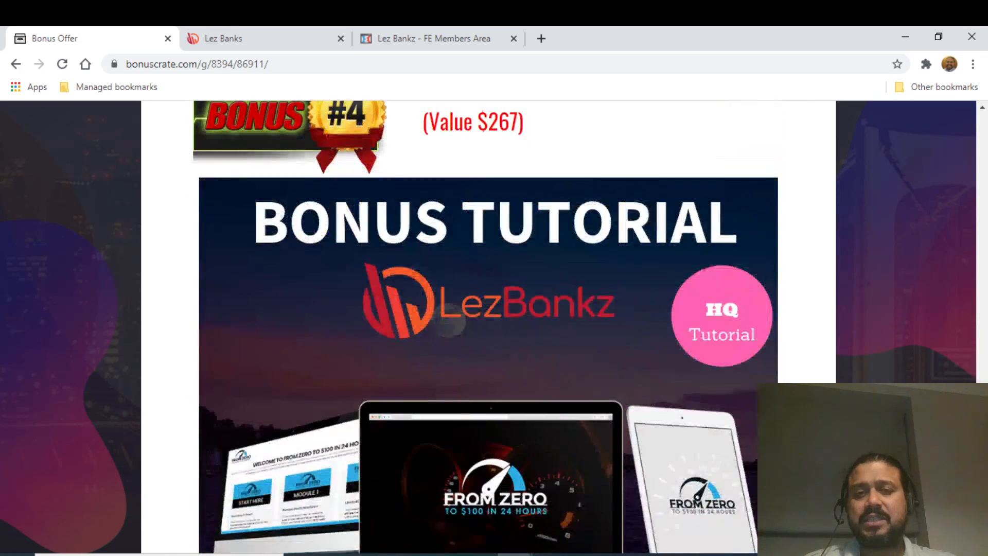
scroll(down, 3)
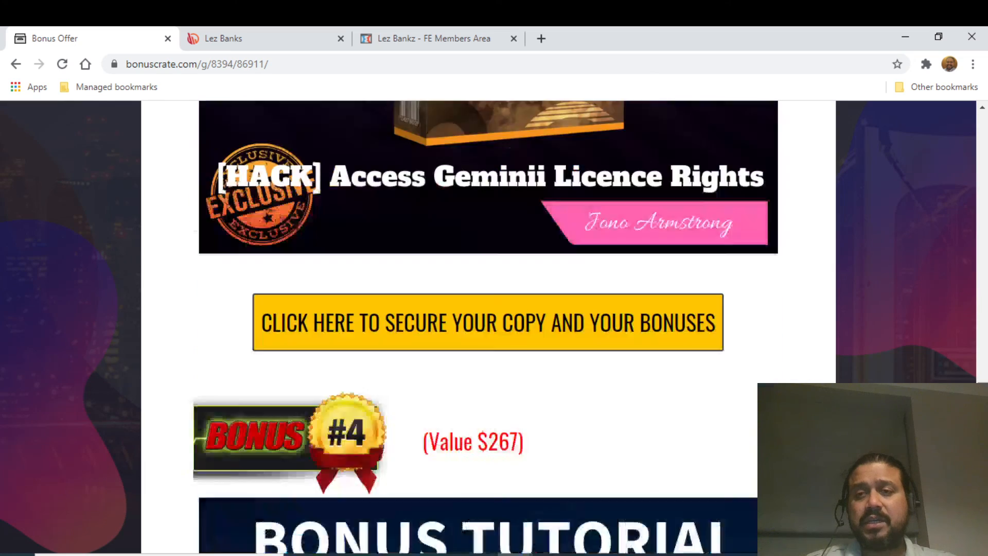
scroll(down, 3)
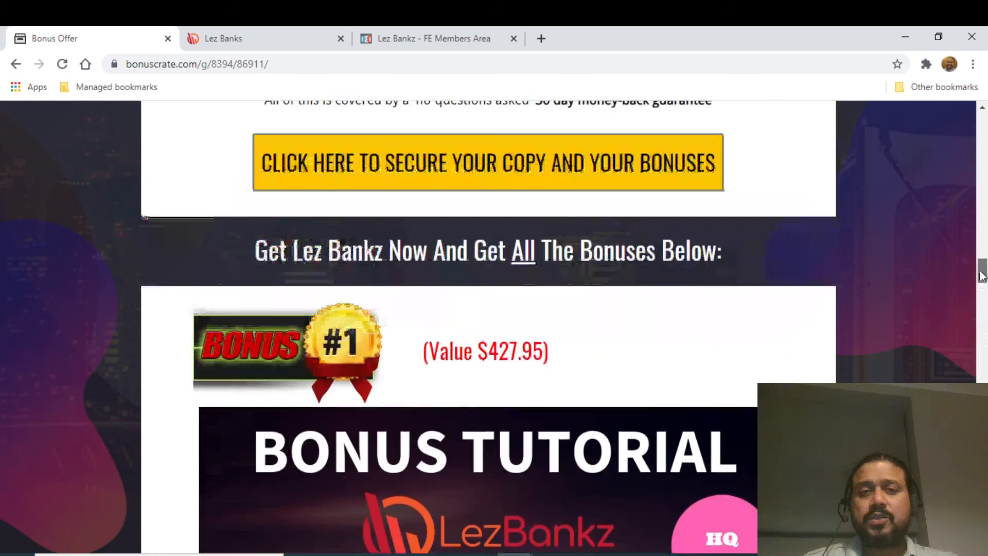
scroll(down, 3)
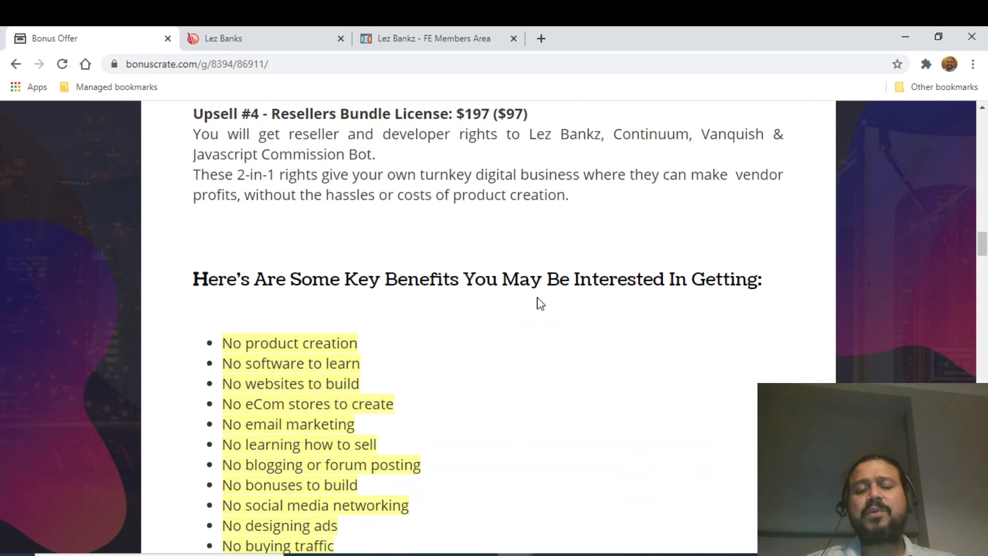